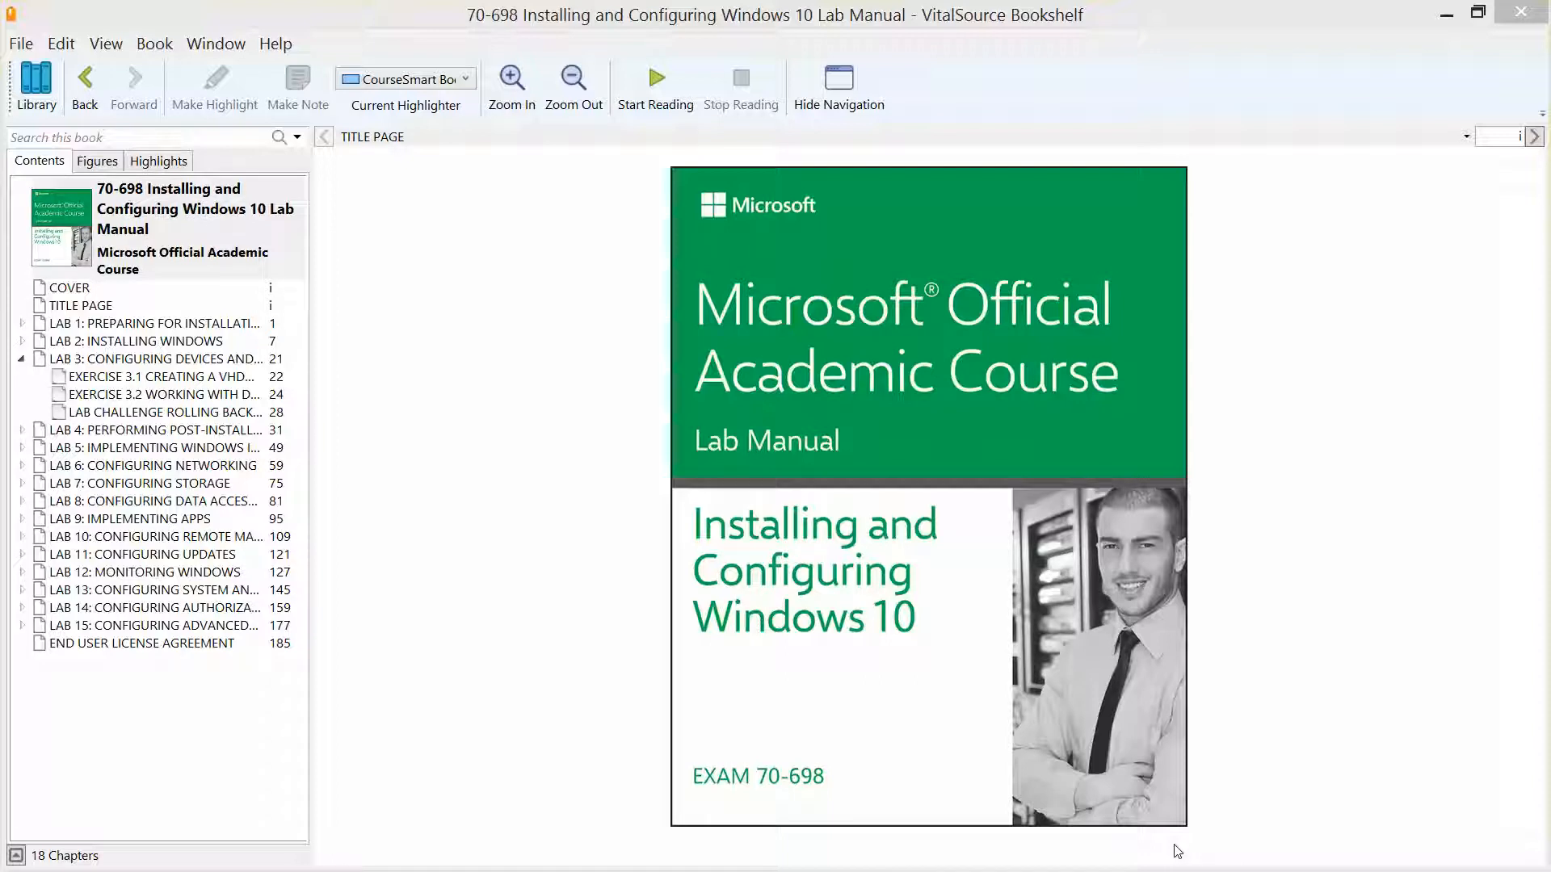
mouse_move(255, 421)
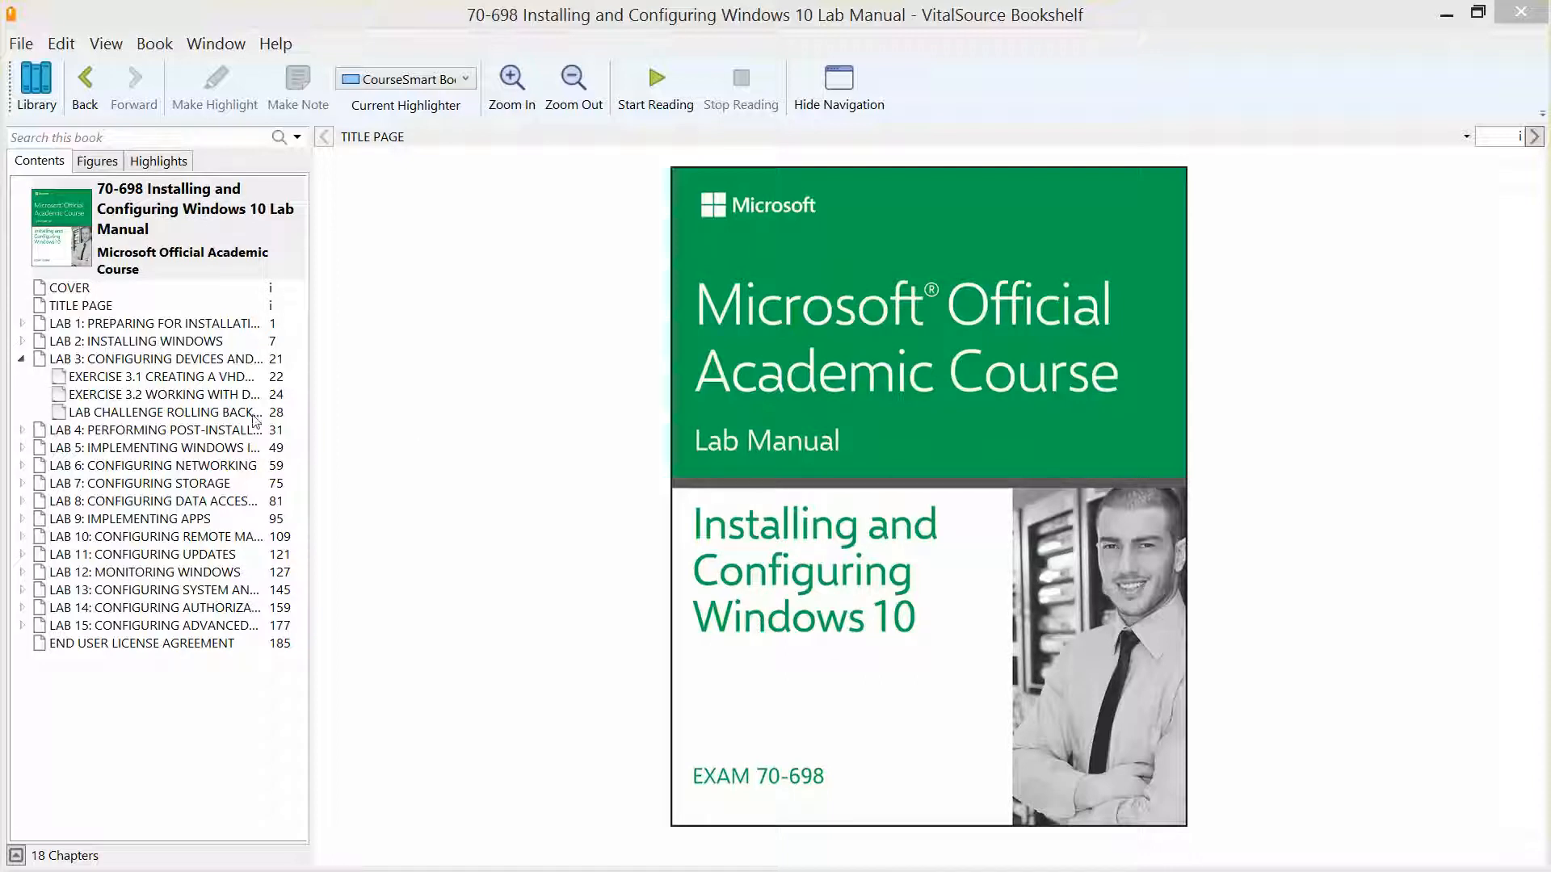
Step: Open the Lab 3 challenge page on rolling back a device driver (page 29)
click(163, 412)
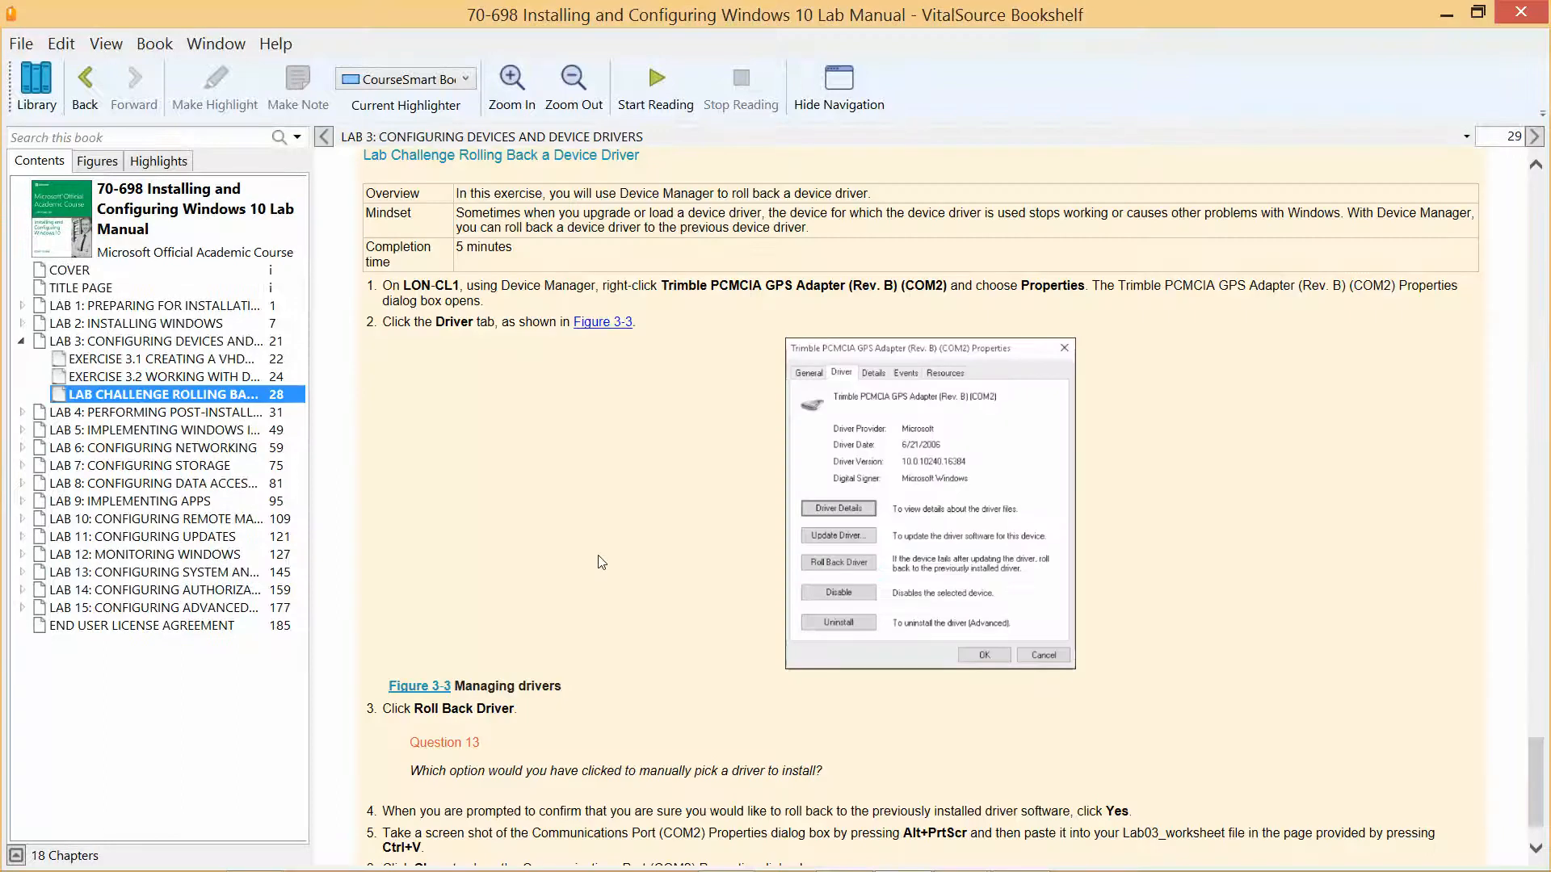
mouse_move(609, 267)
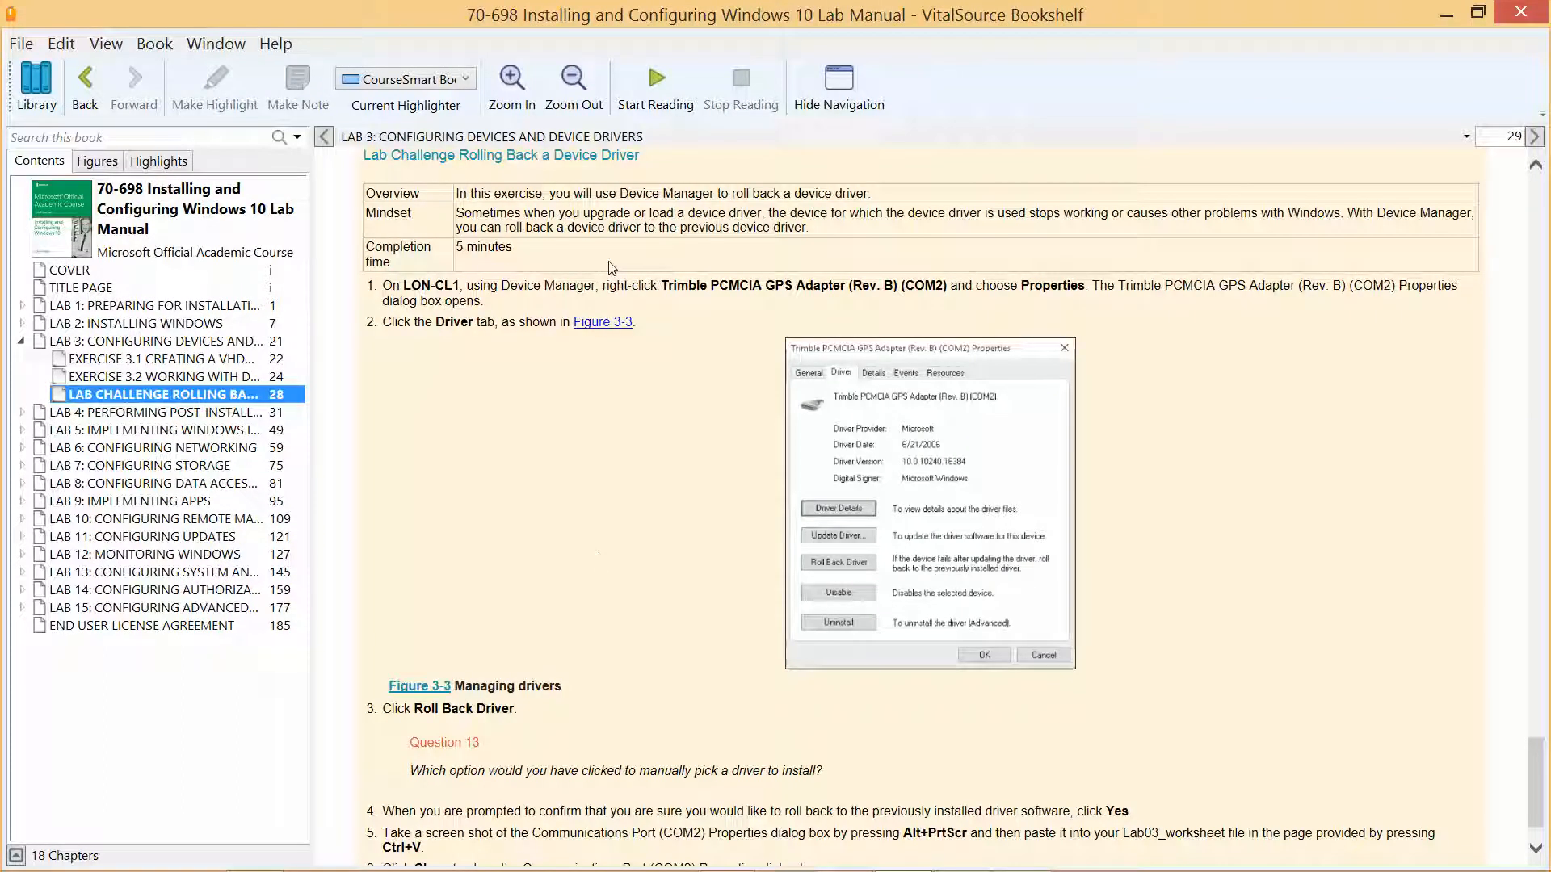
mouse_move(606, 177)
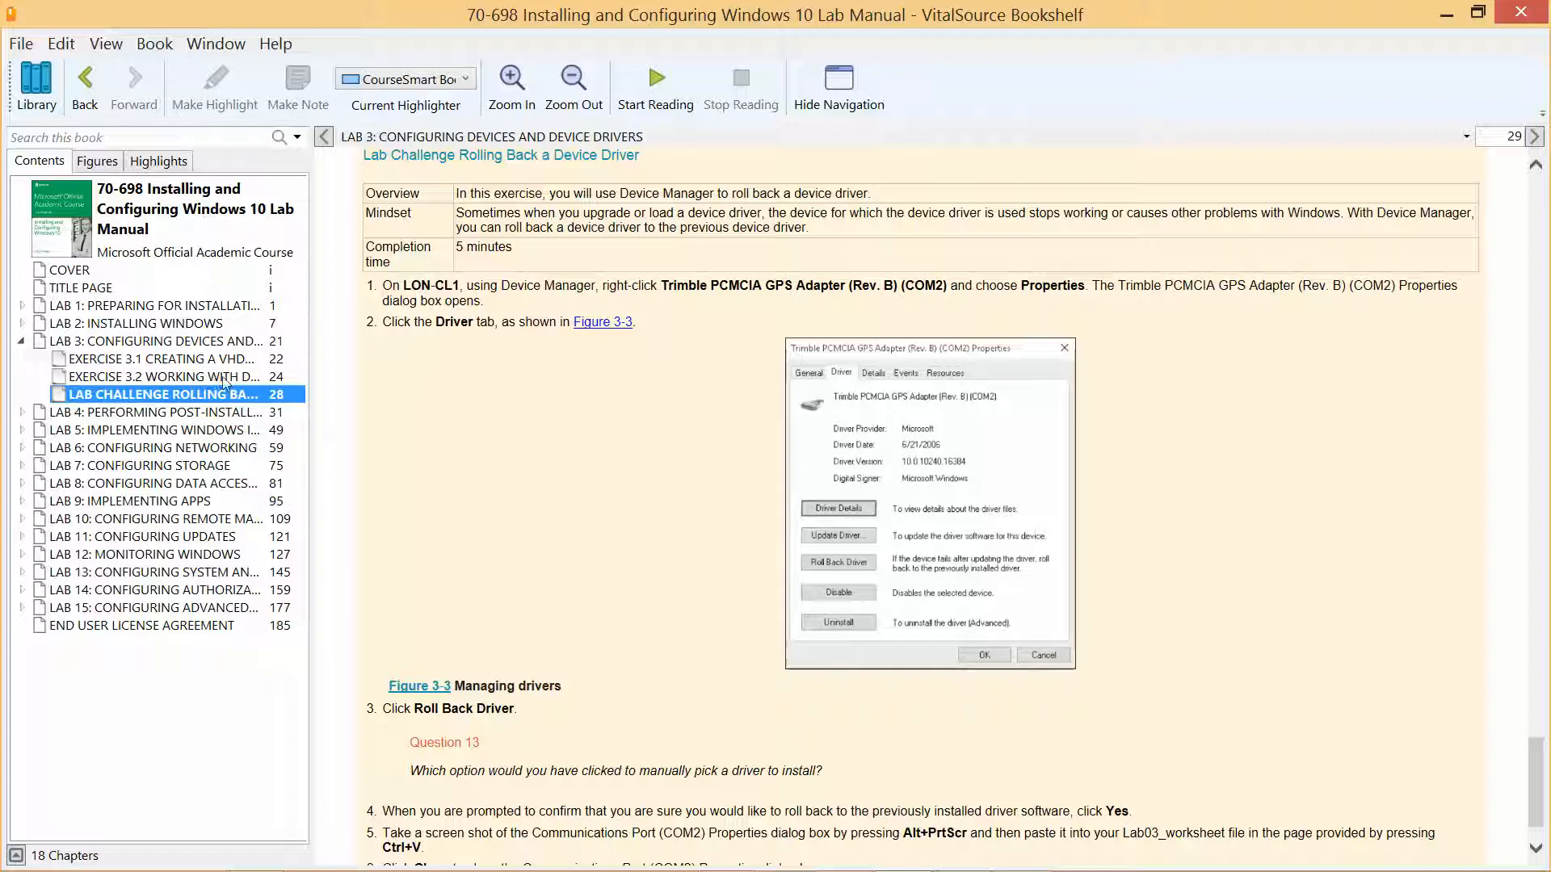
mouse_move(1304, 89)
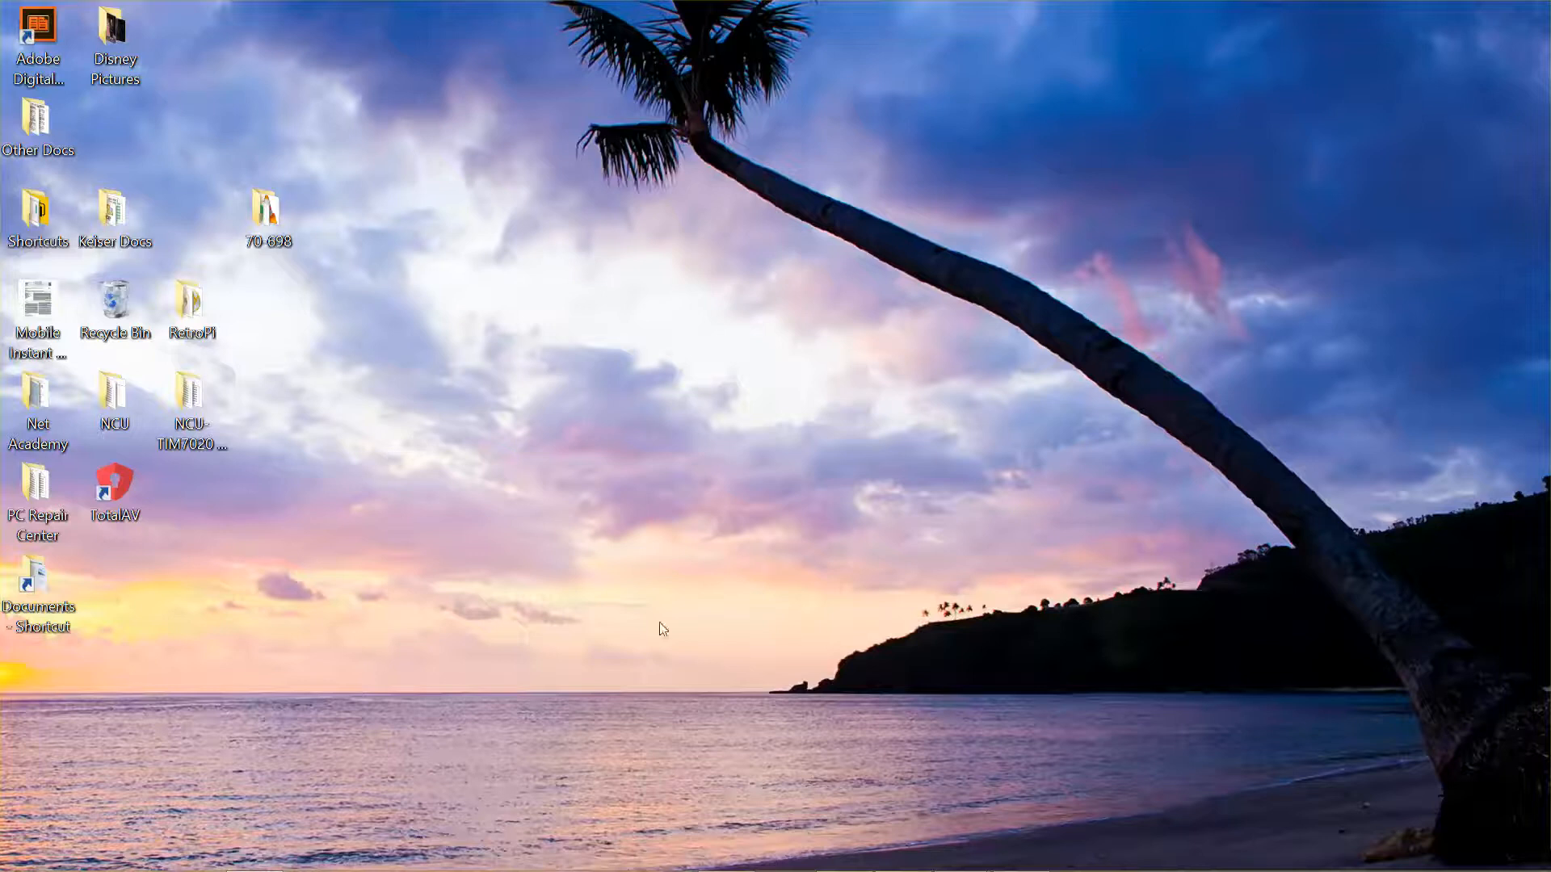
mouse_move(959, 853)
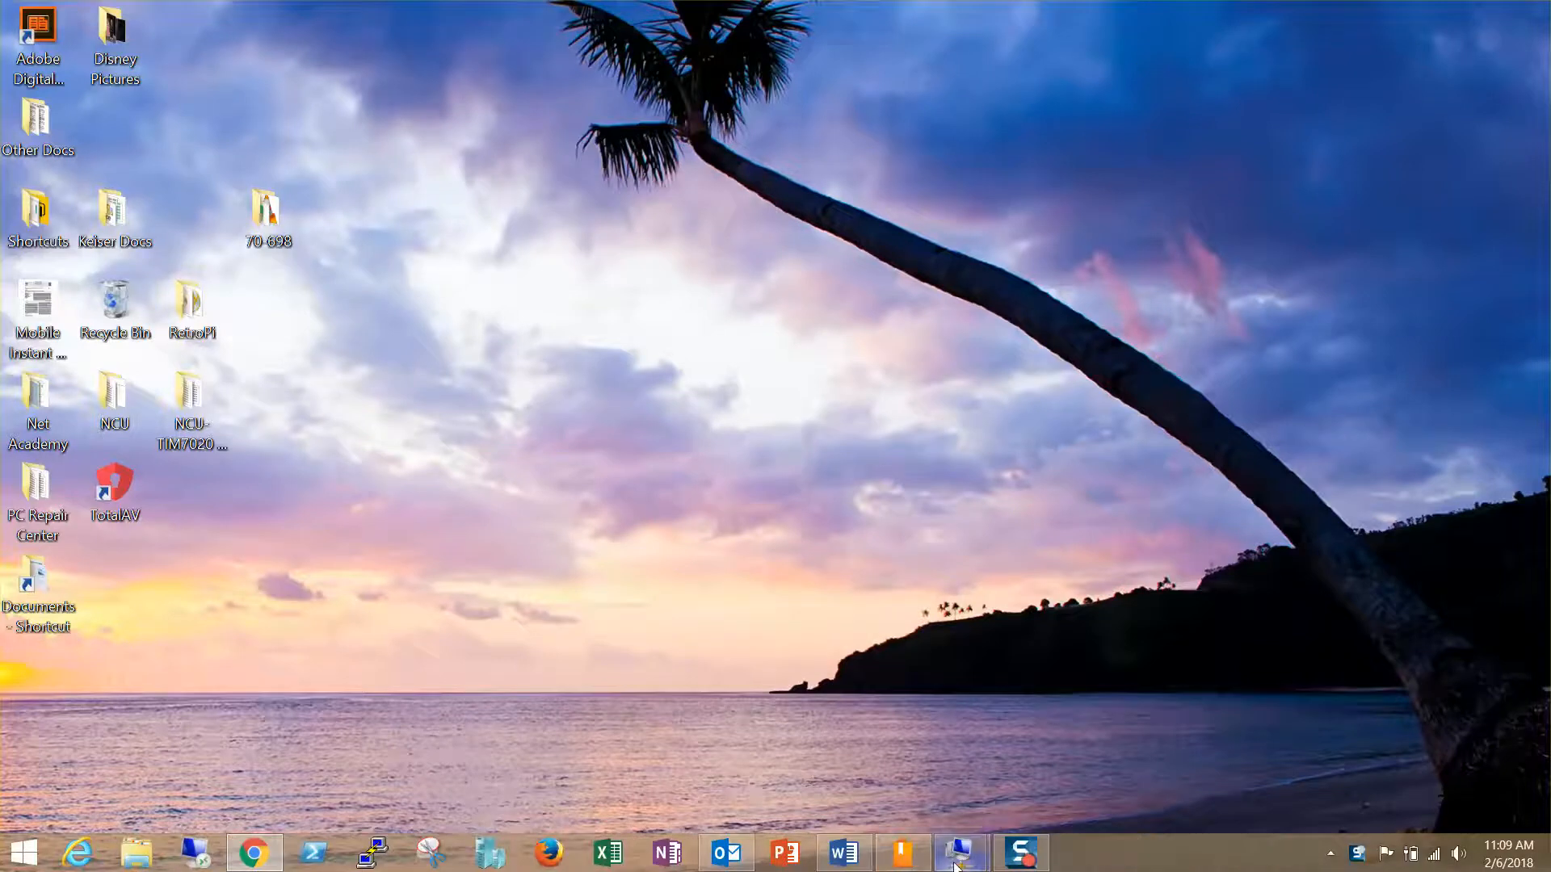
Step: Switch to the LON-CL1 virtual machine's Windows 10 desktop from the taskbar thumbnails
click(958, 851)
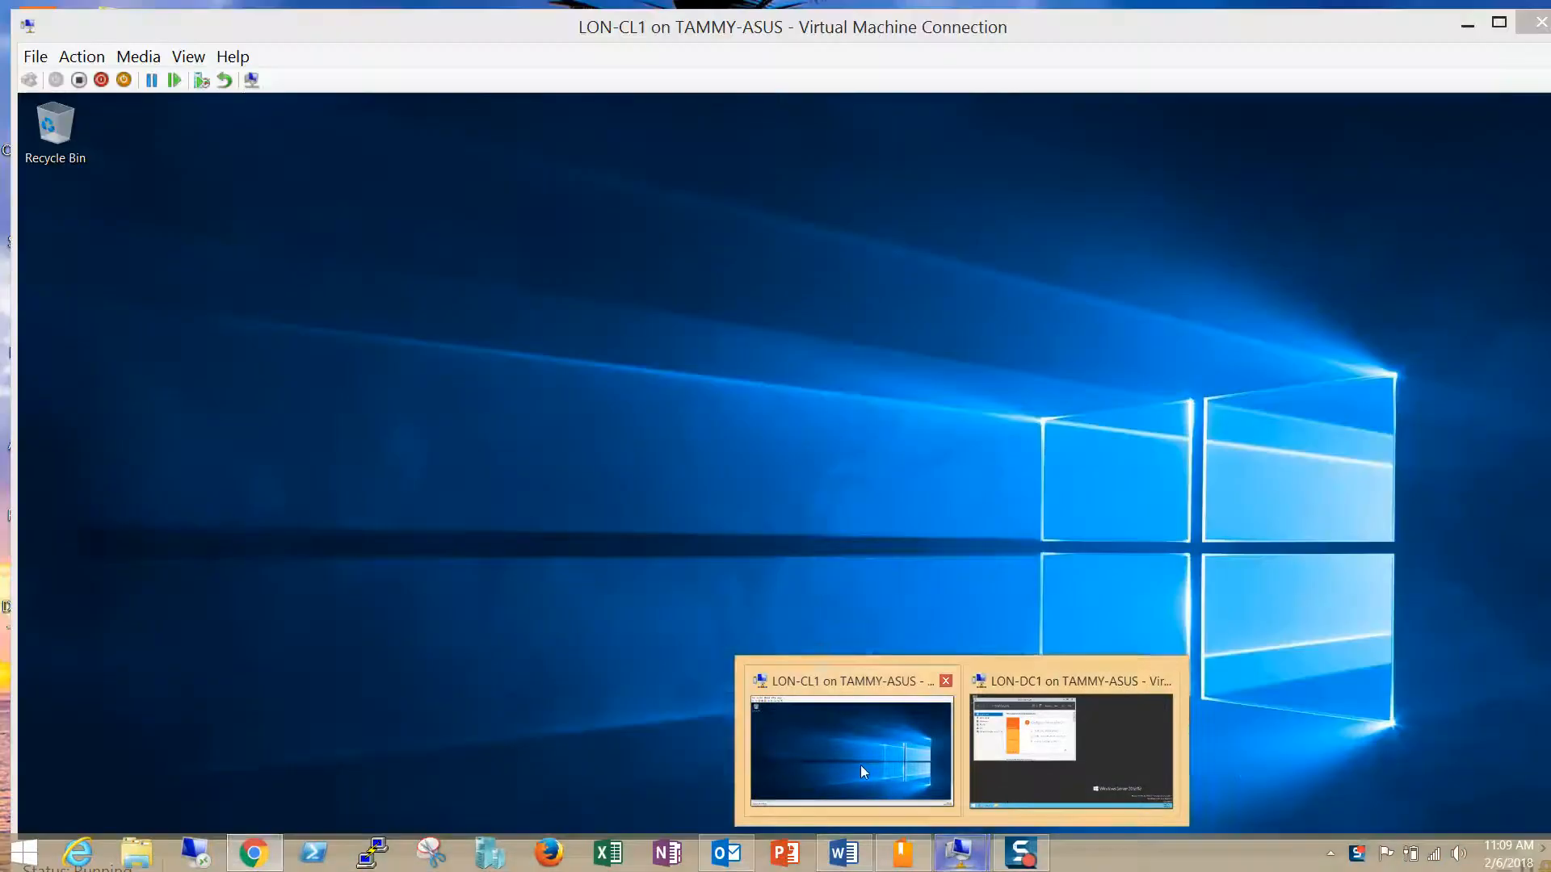
click(852, 751)
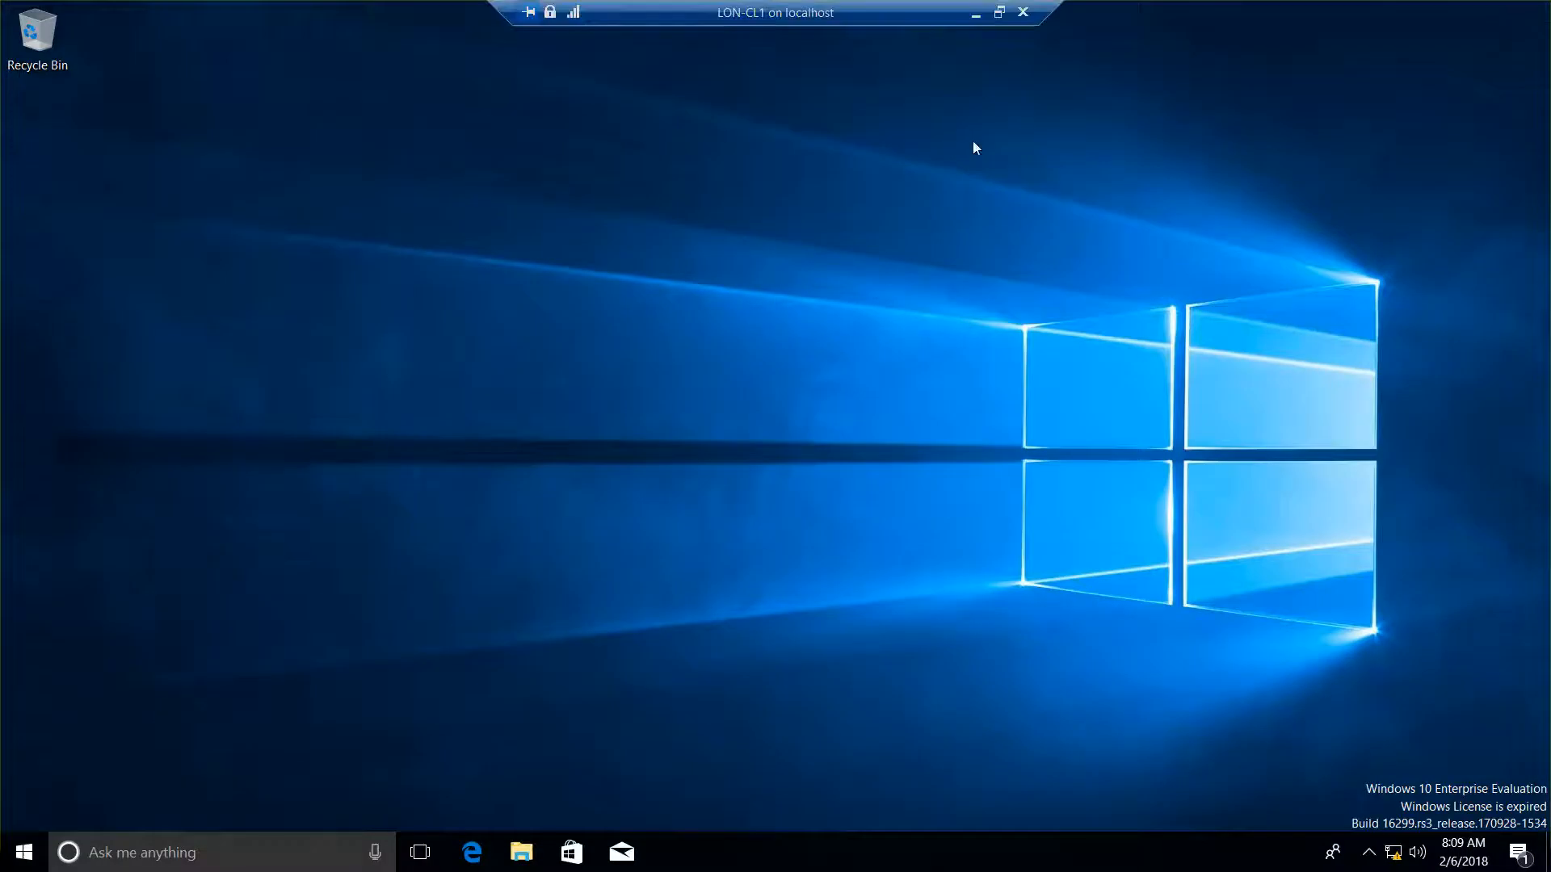
Step: Launch Device Manager from the Start menu and select the Trimble PCMCIA GPS Adapter (COM2) under Ports
right_click(24, 851)
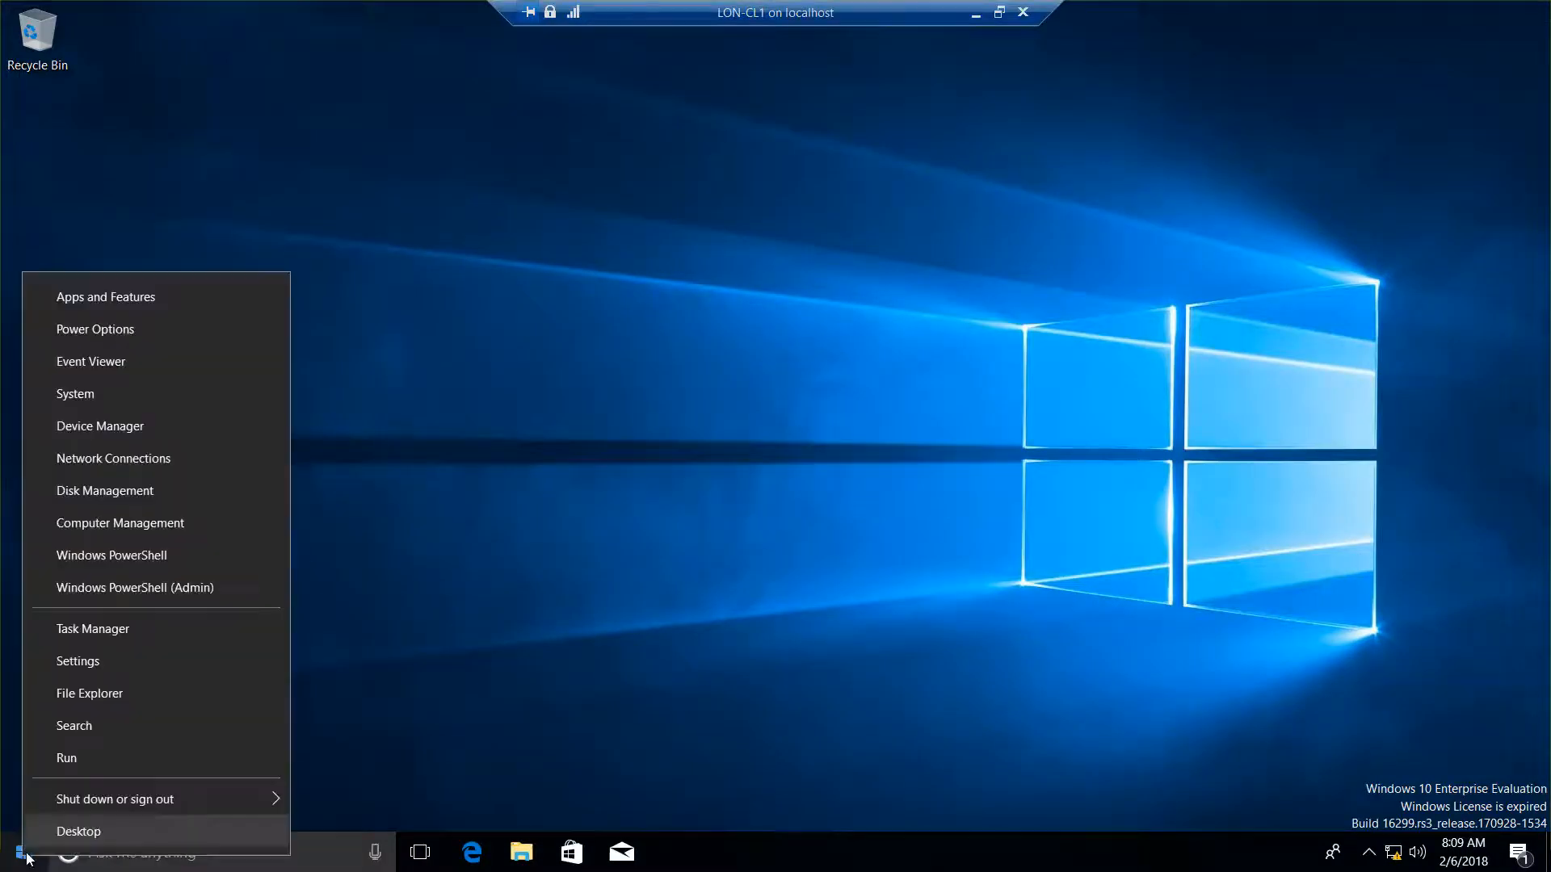
mouse_move(113, 457)
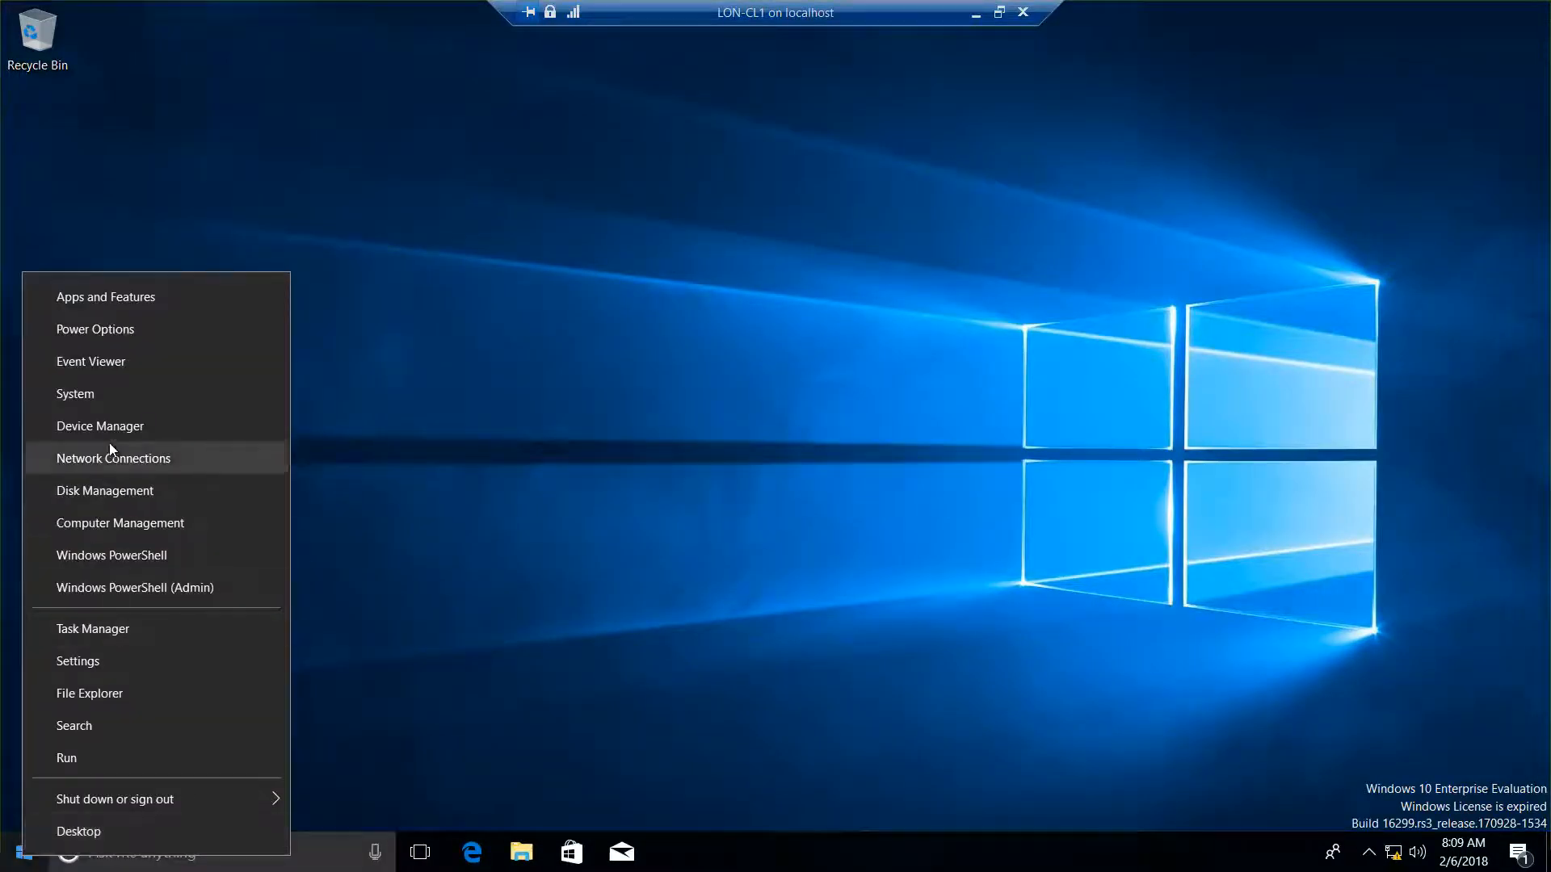
click(101, 426)
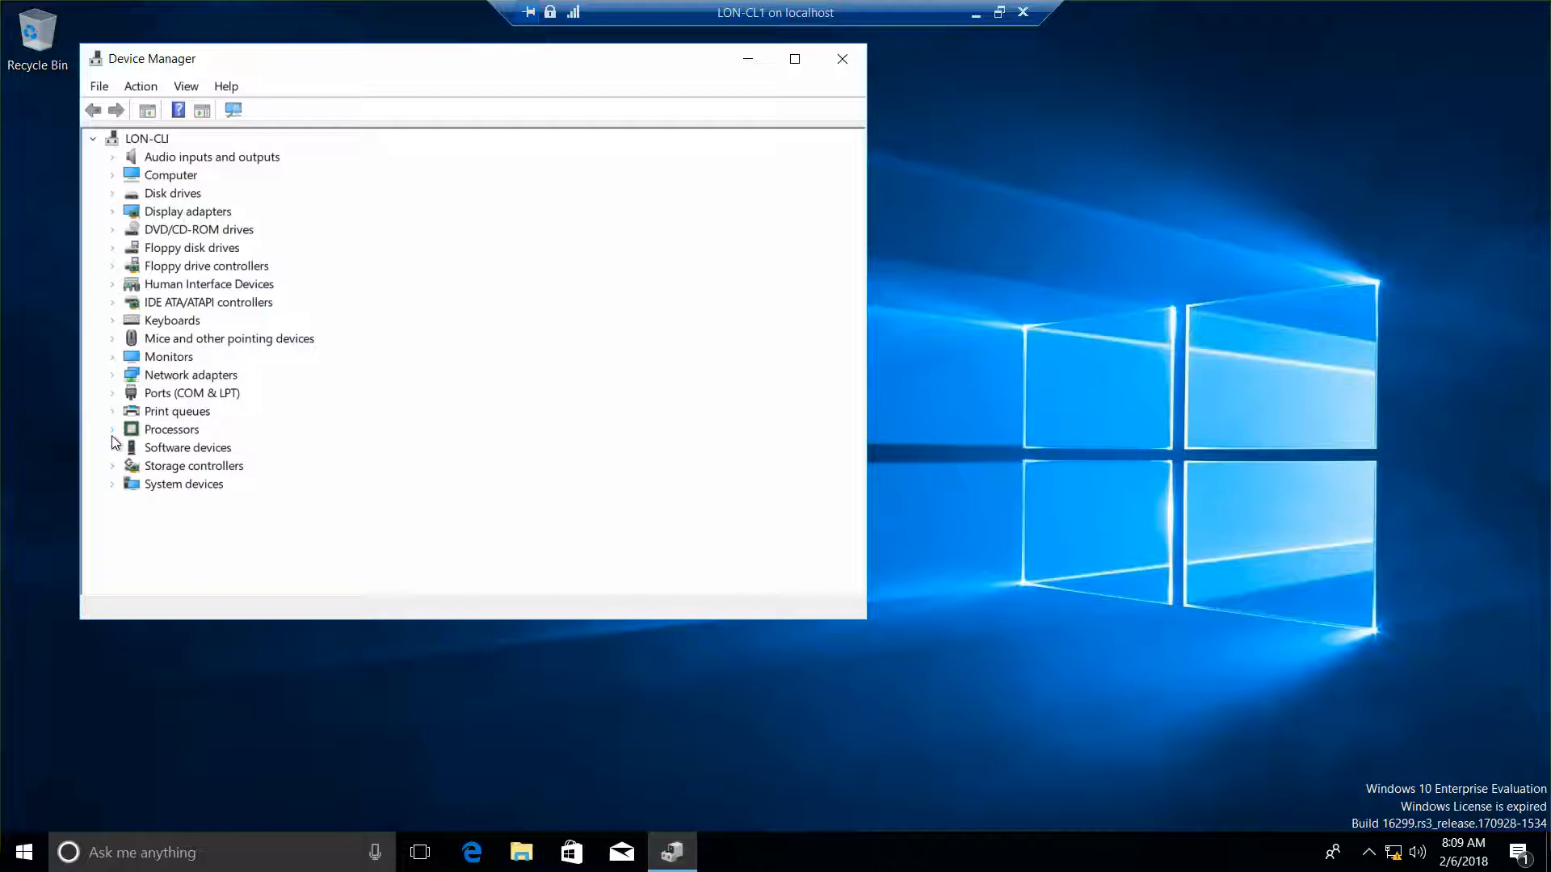
mouse_move(113, 434)
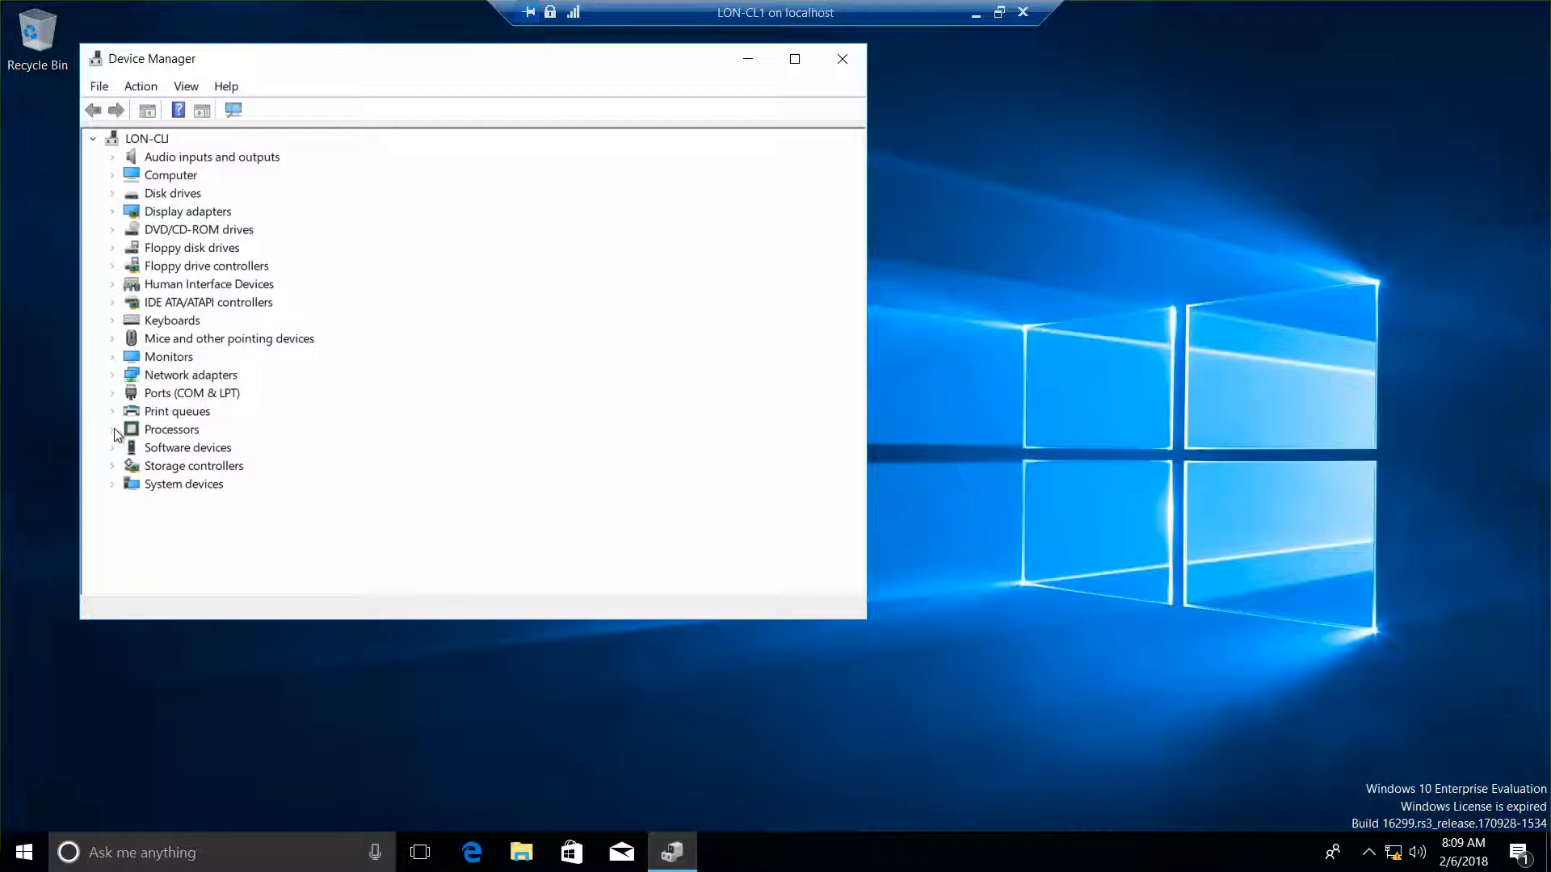
click(111, 393)
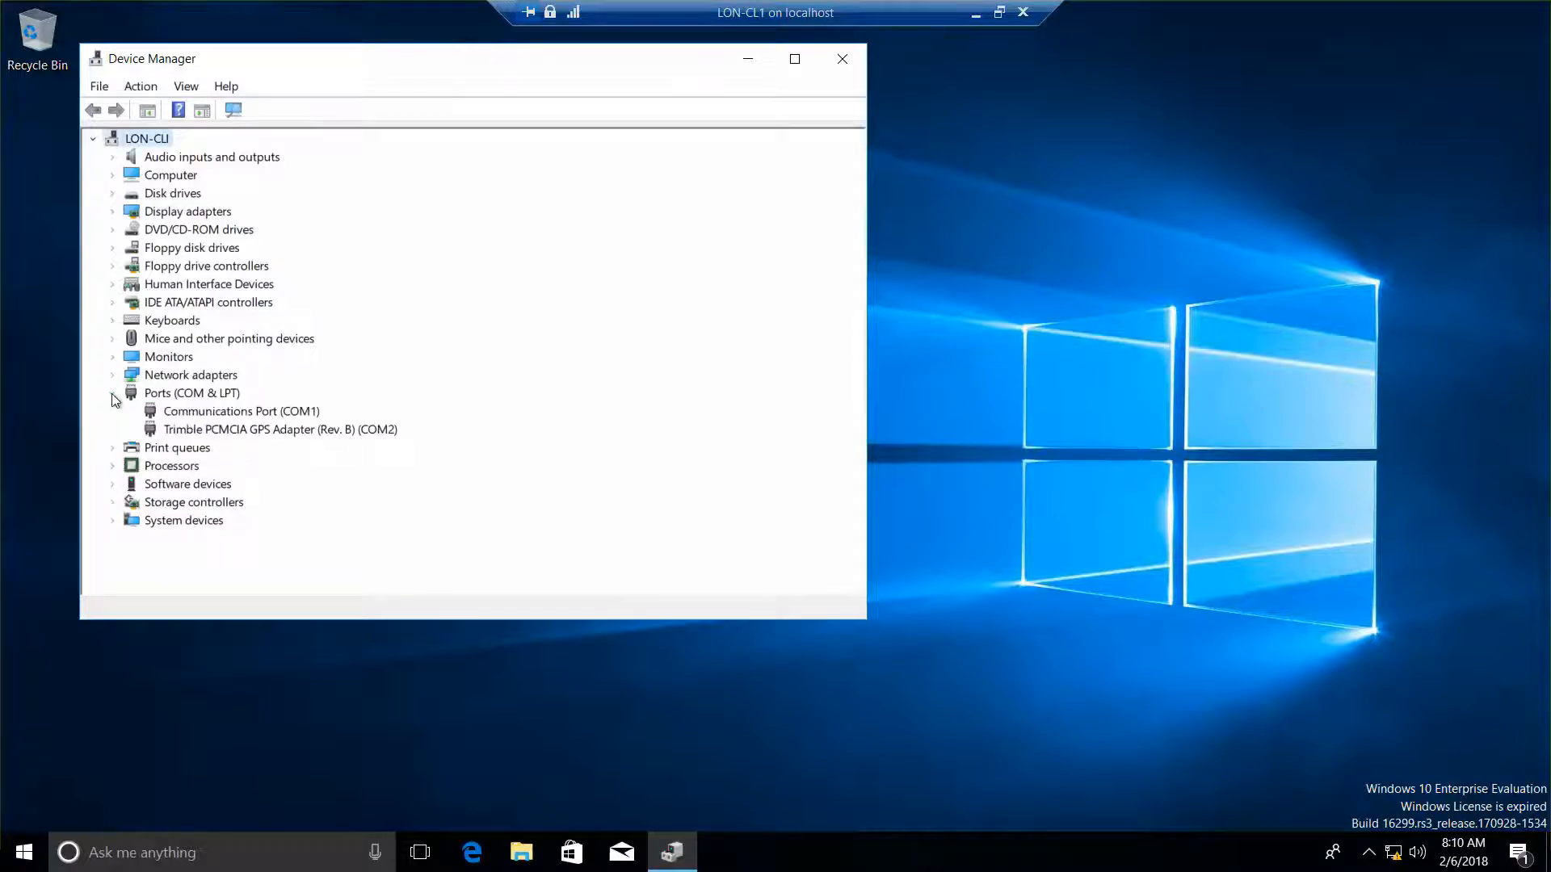
click(280, 430)
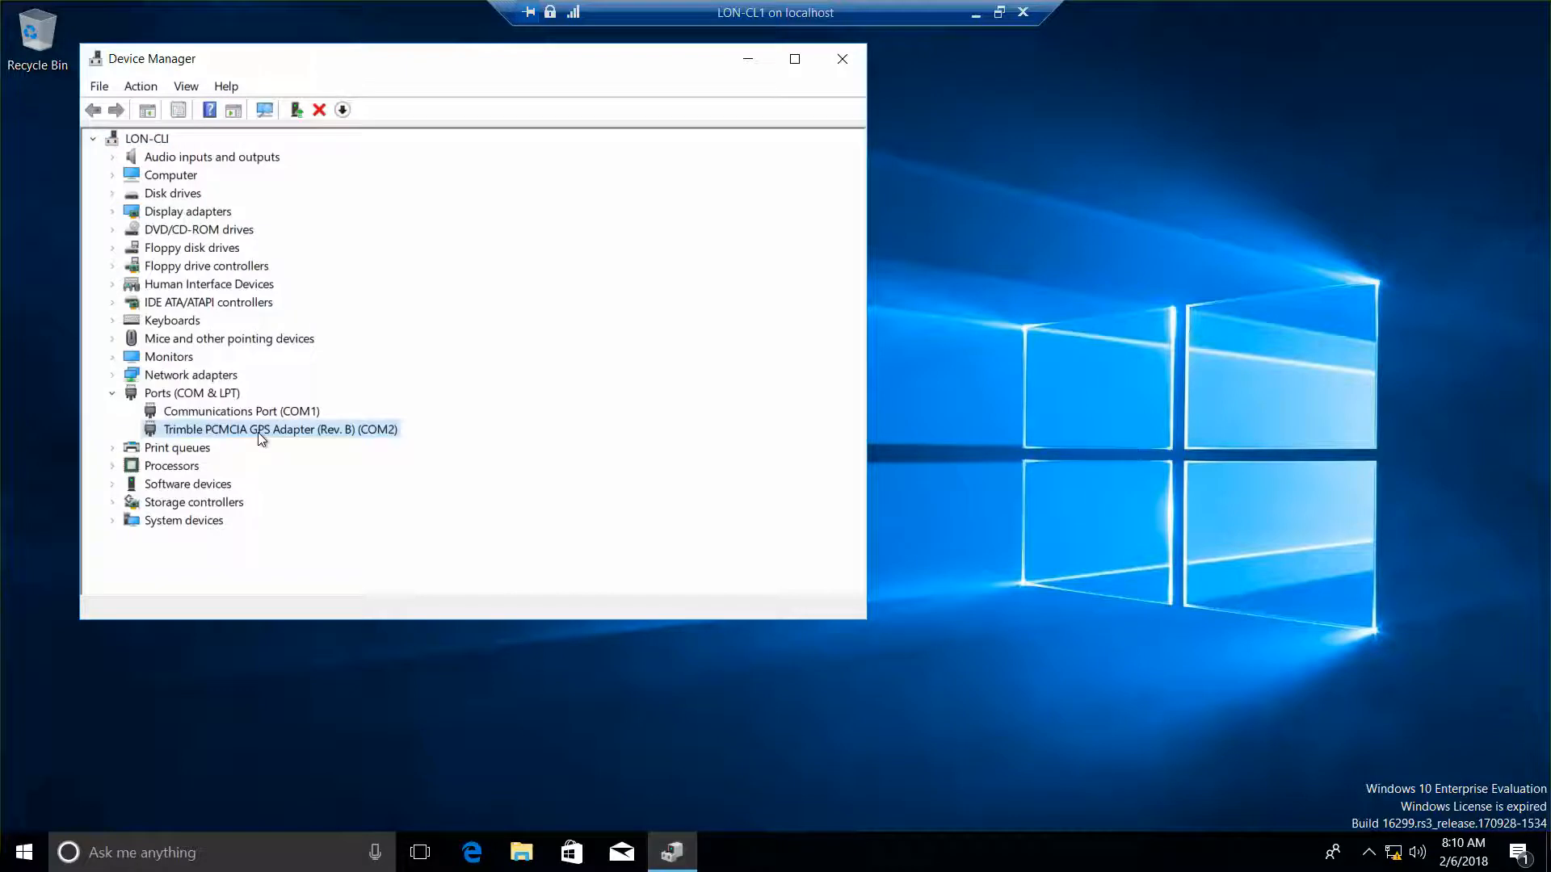
Step: Start Roll Back Driver from the GPS adapter's Driver properties, reaching the confirmation prompt
right_click(279, 428)
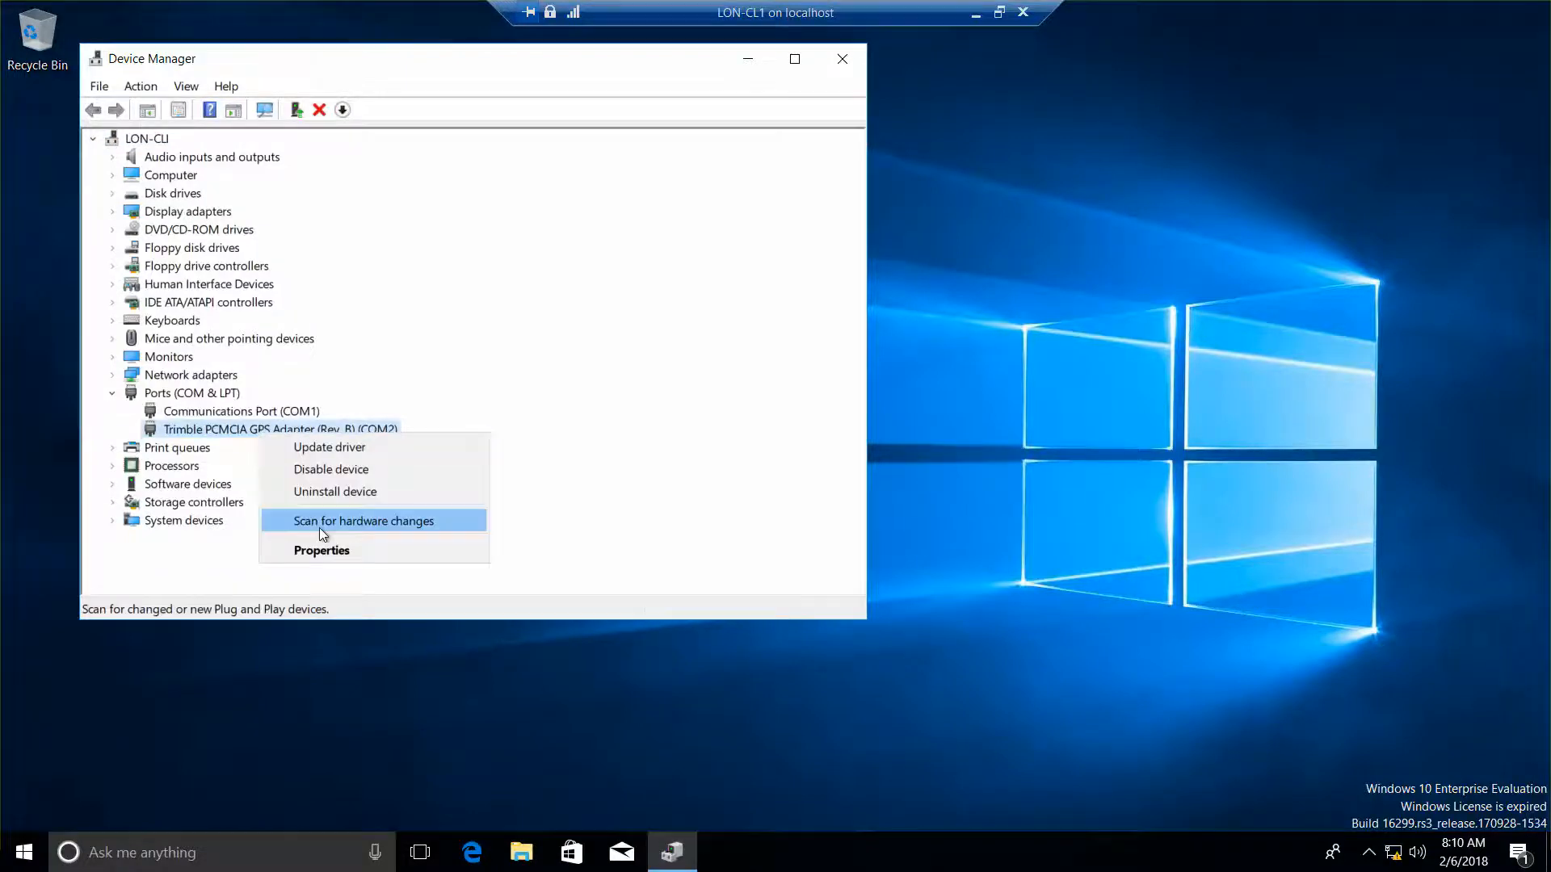
click(321, 549)
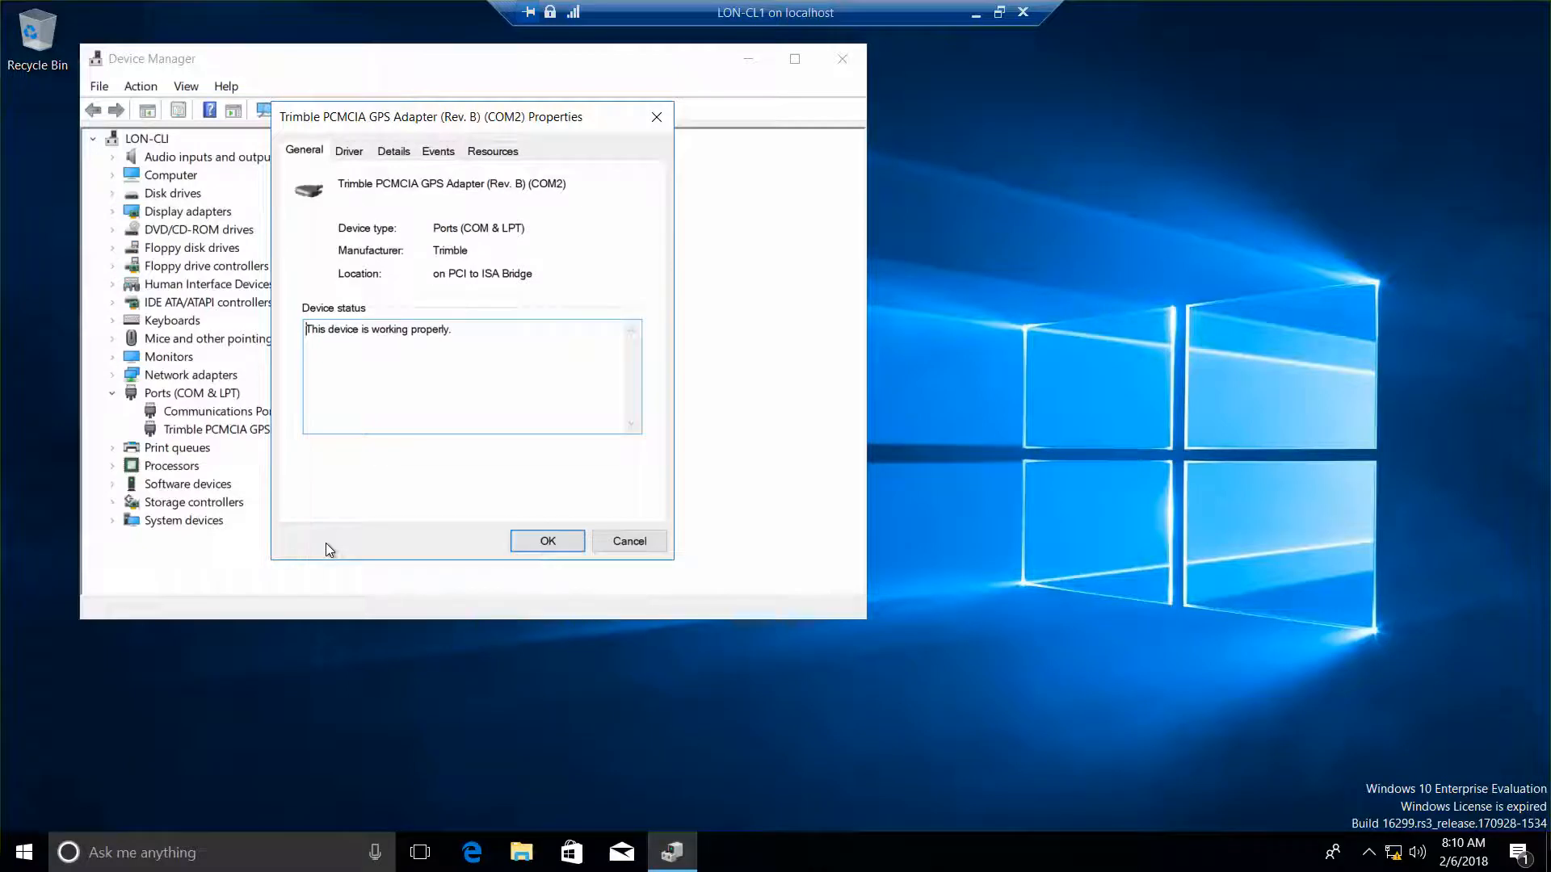
click(349, 150)
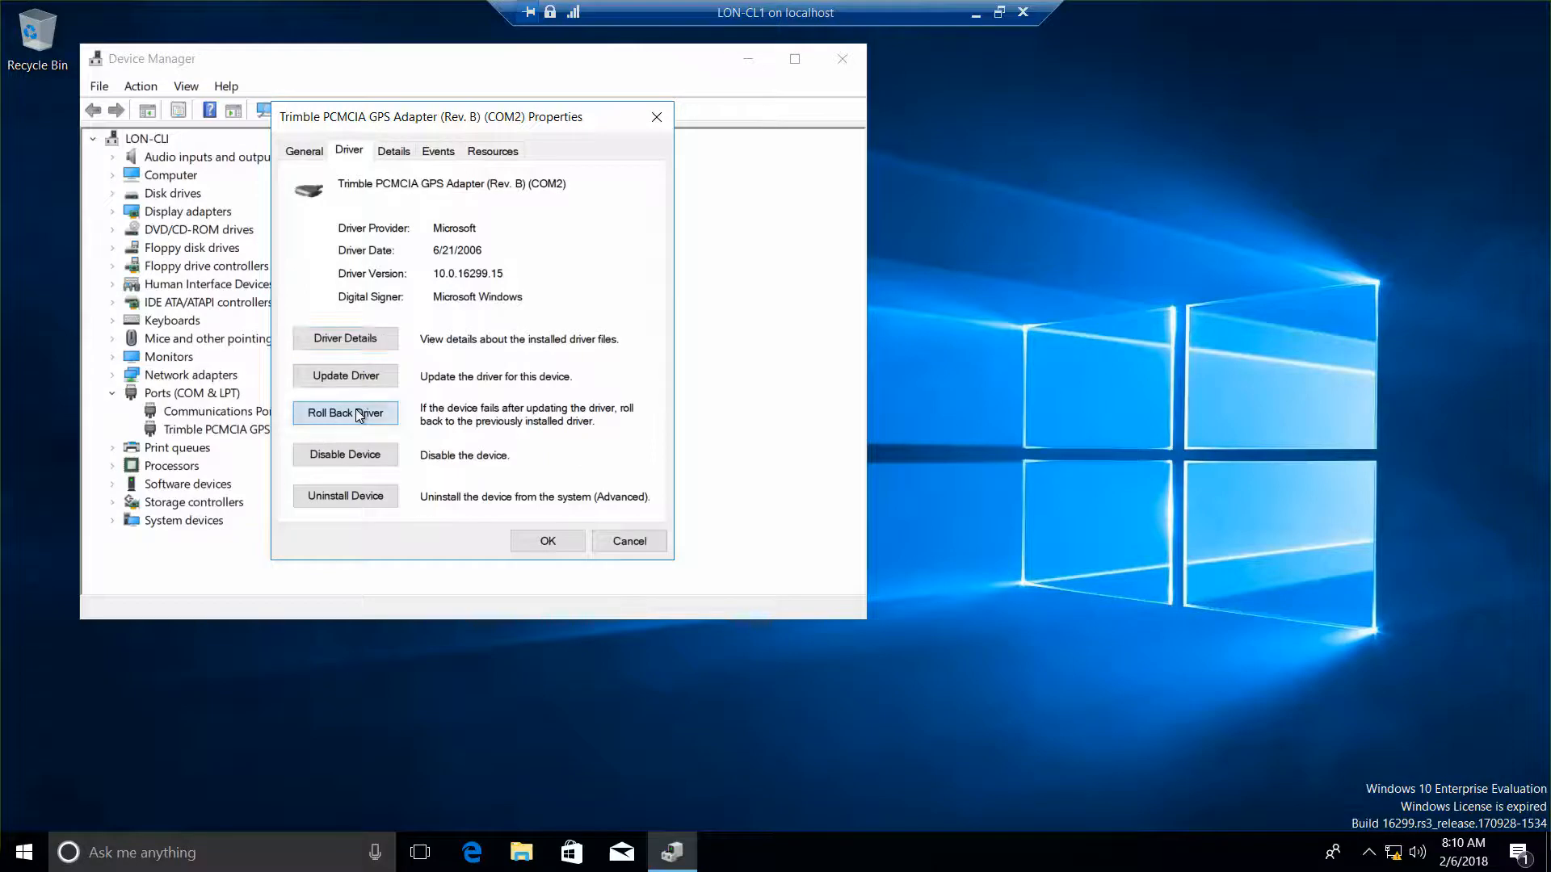
click(346, 412)
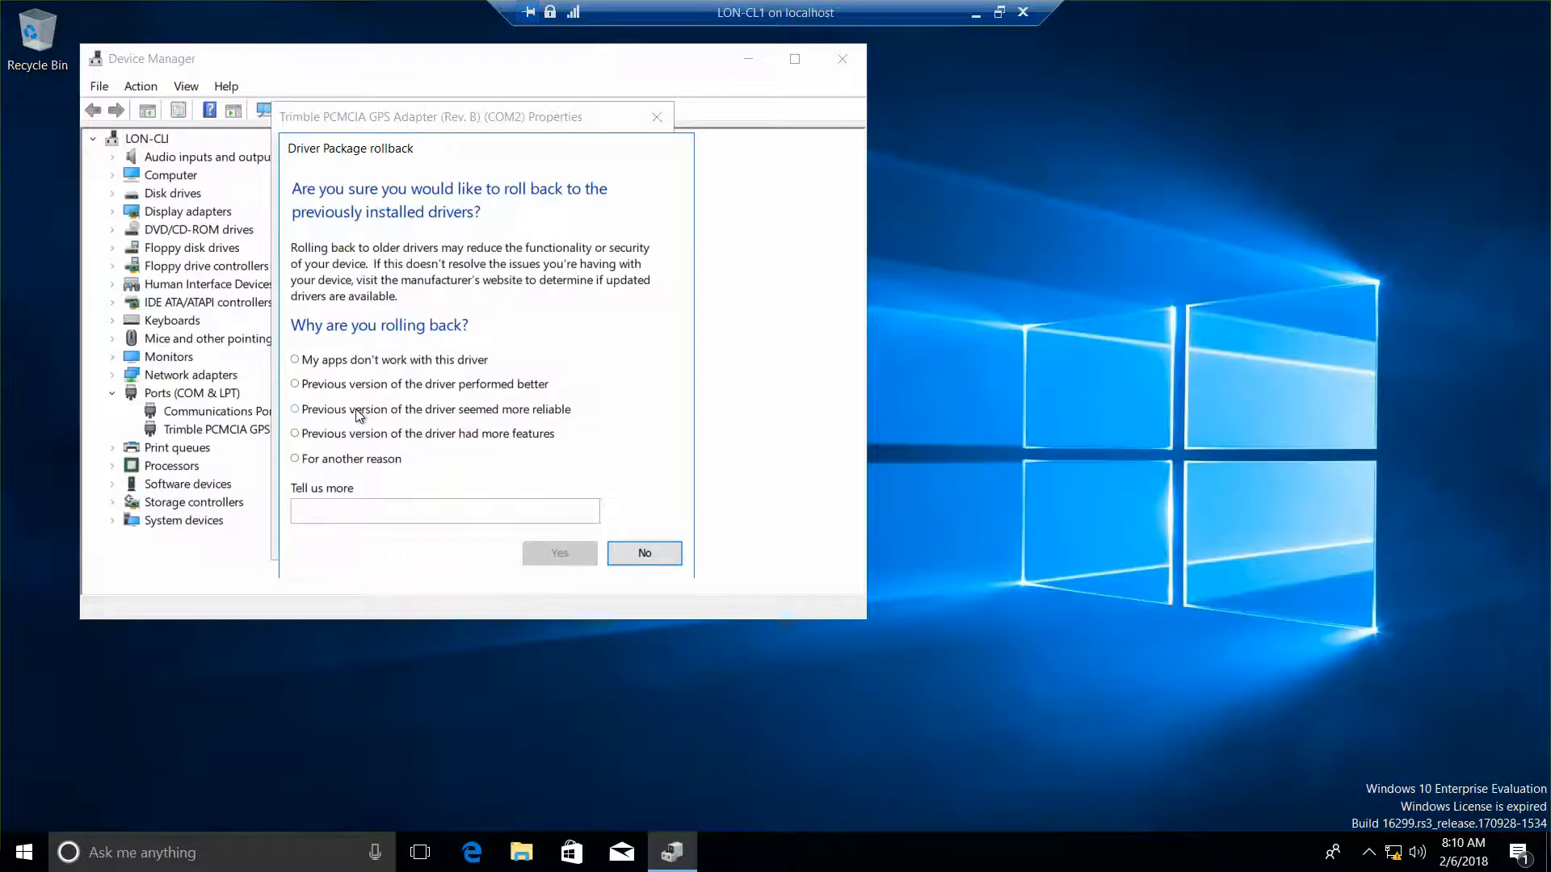
mouse_move(403, 342)
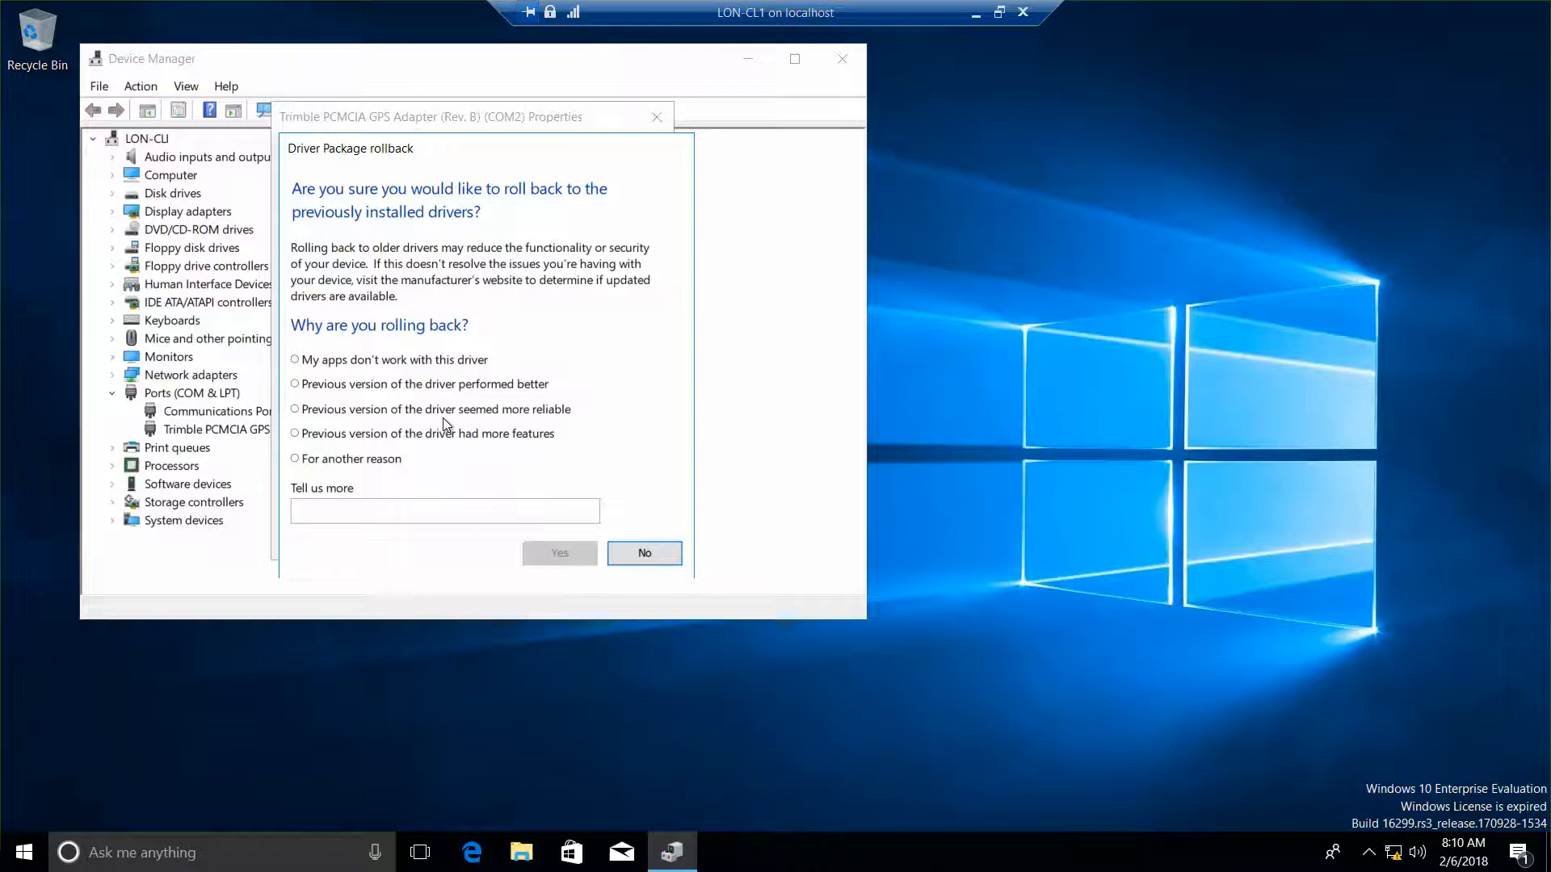
mouse_move(442, 360)
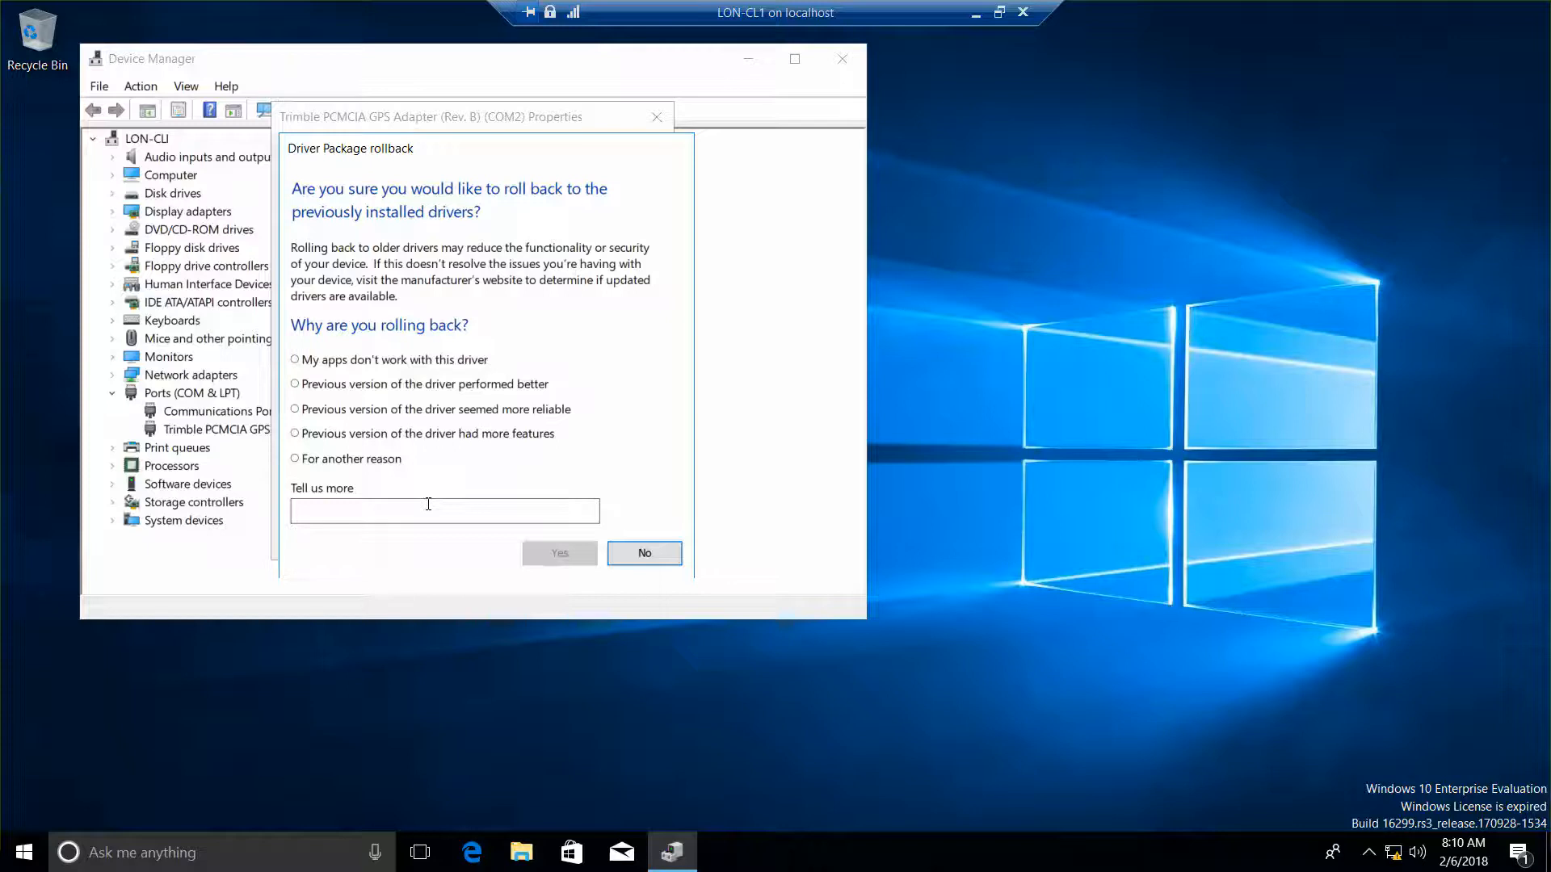
mouse_move(486, 543)
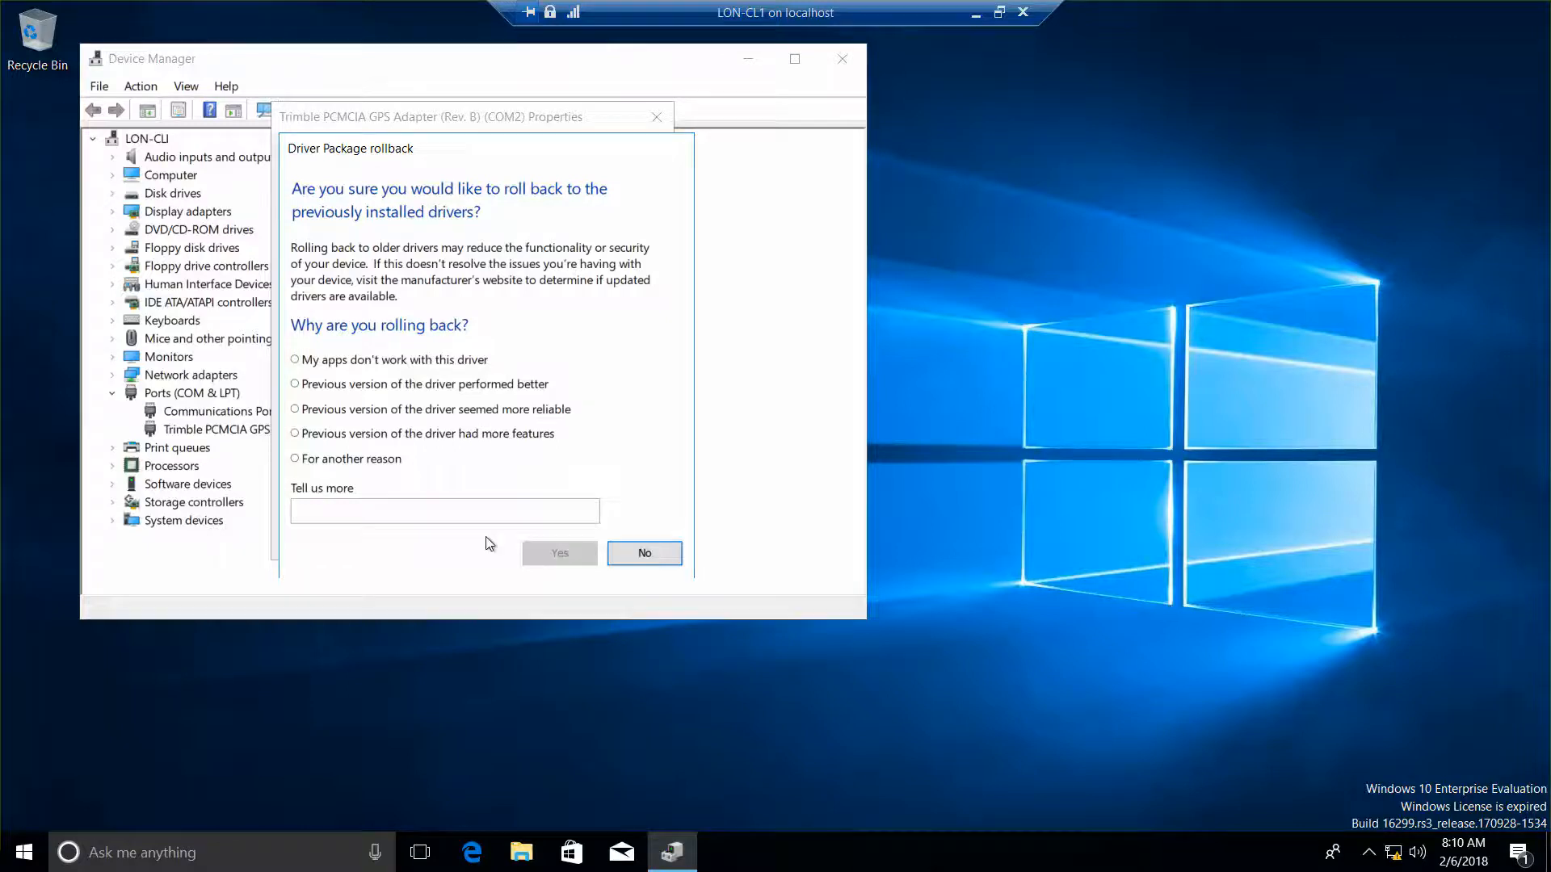
mouse_move(416, 303)
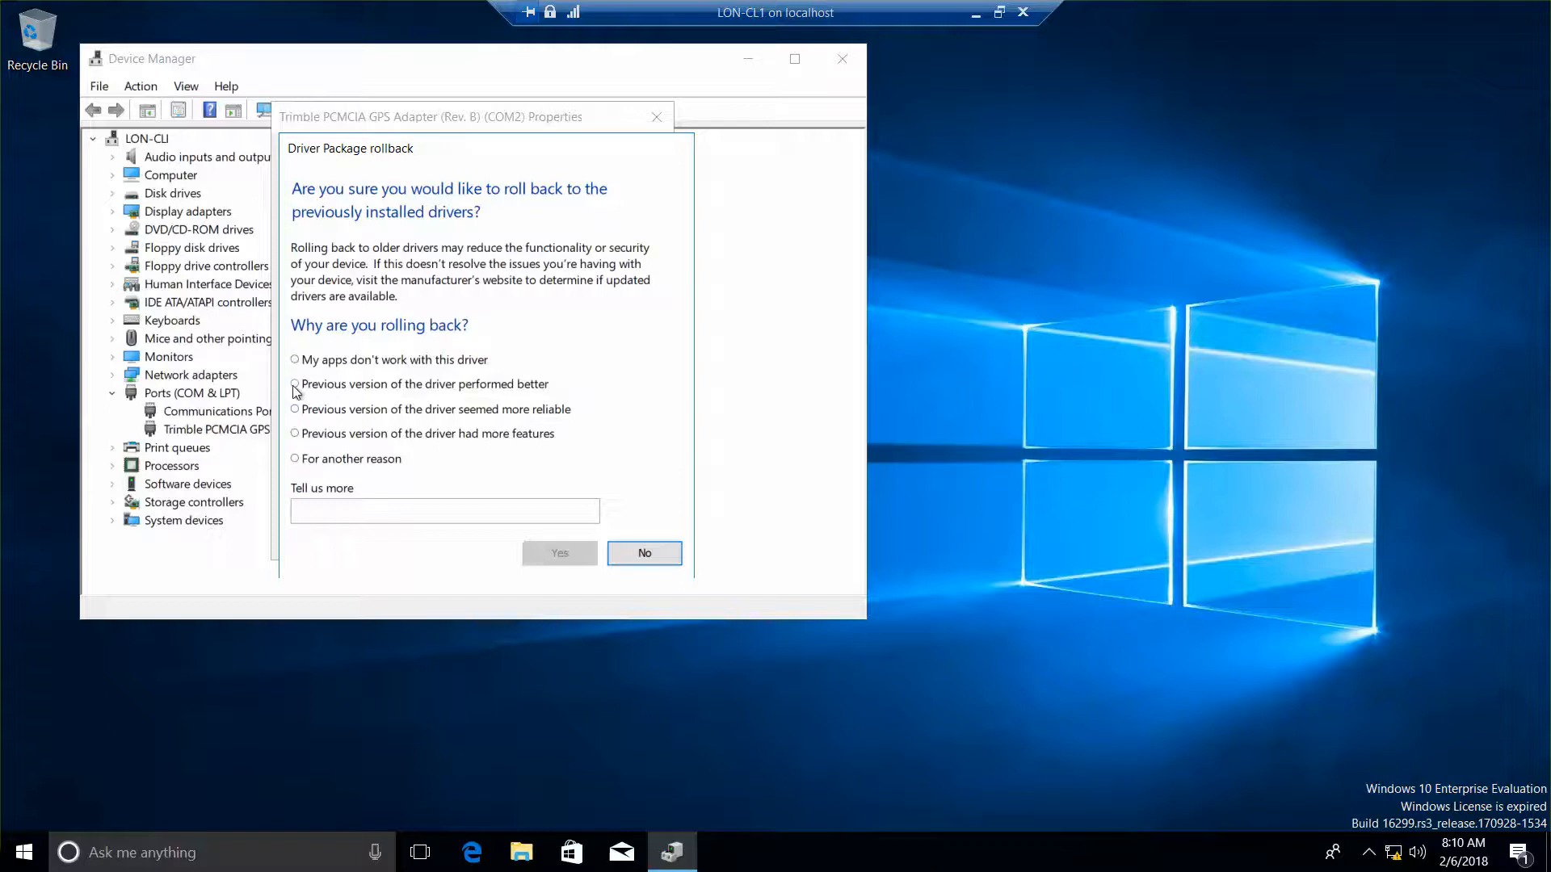
Step: Confirm the rollback with reason 'Previous version of the driver performed better'
click(294, 385)
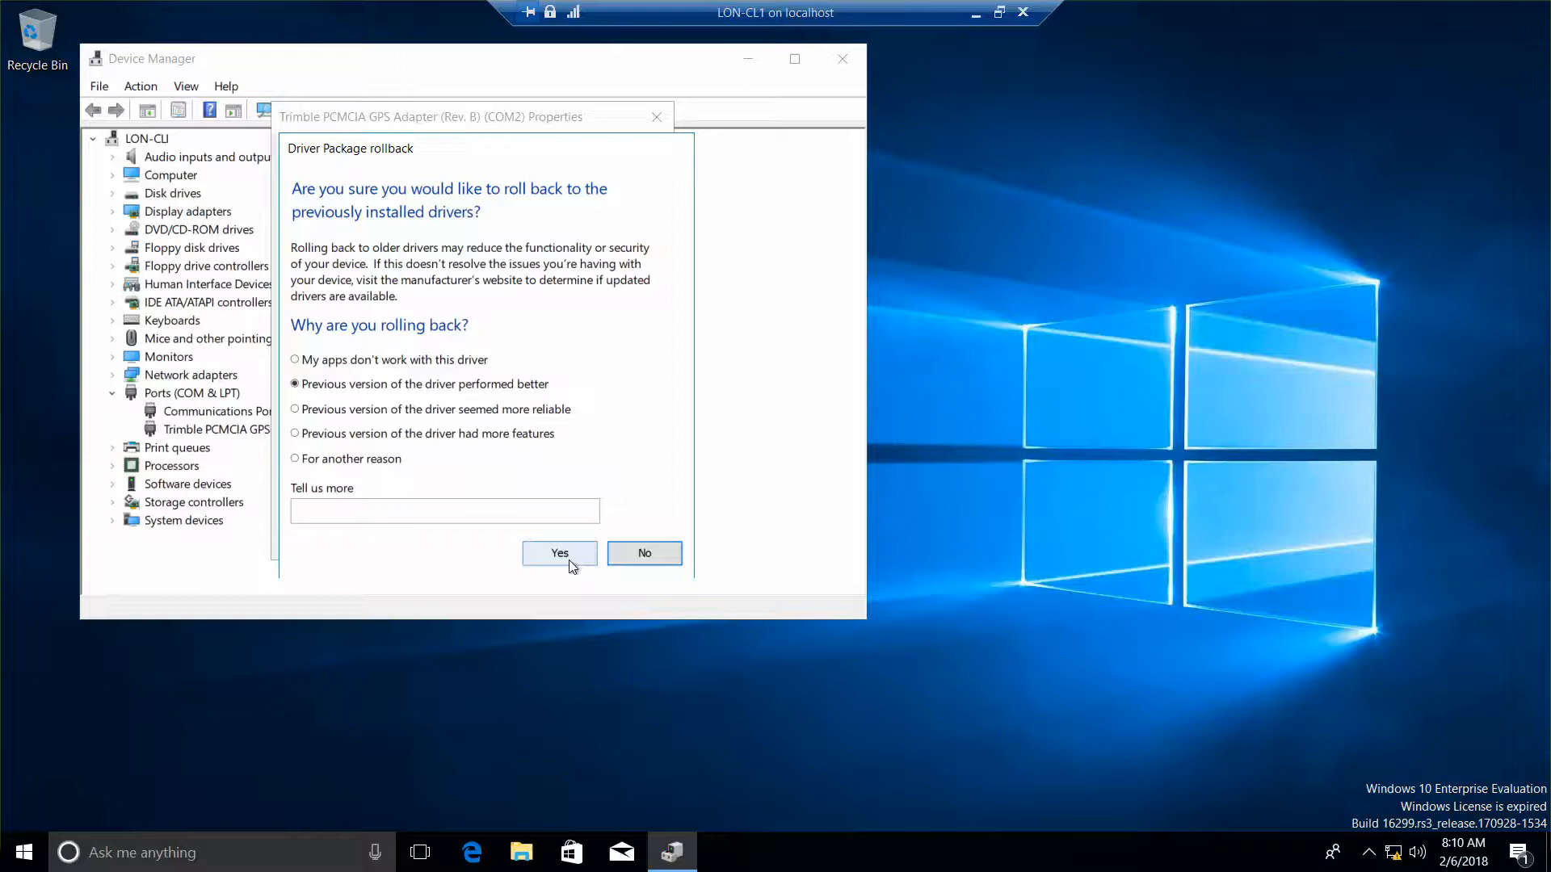
click(559, 552)
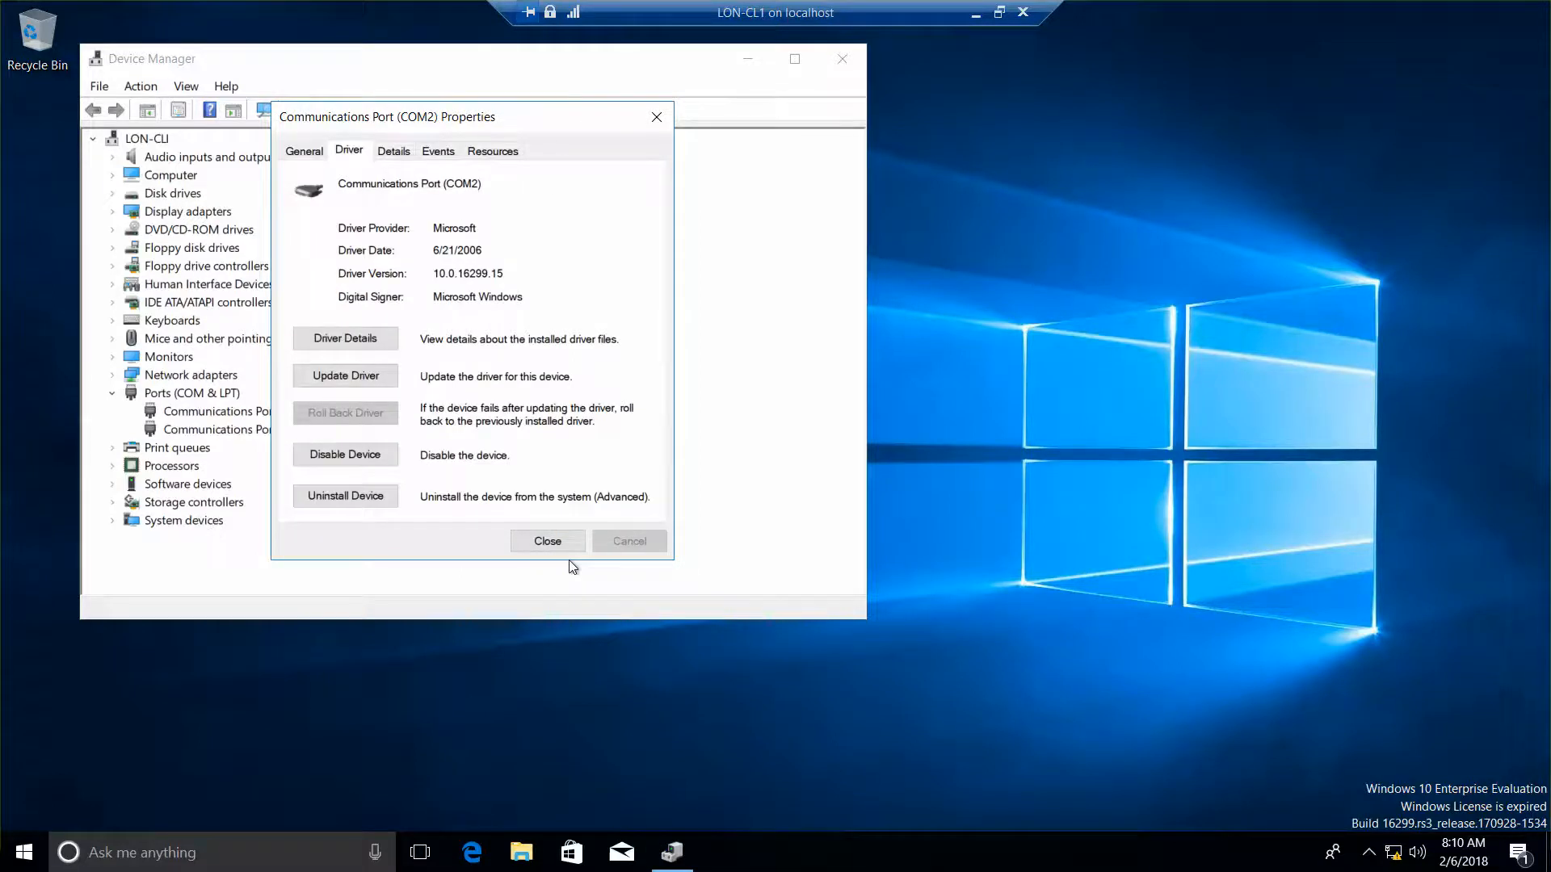
mouse_move(394, 372)
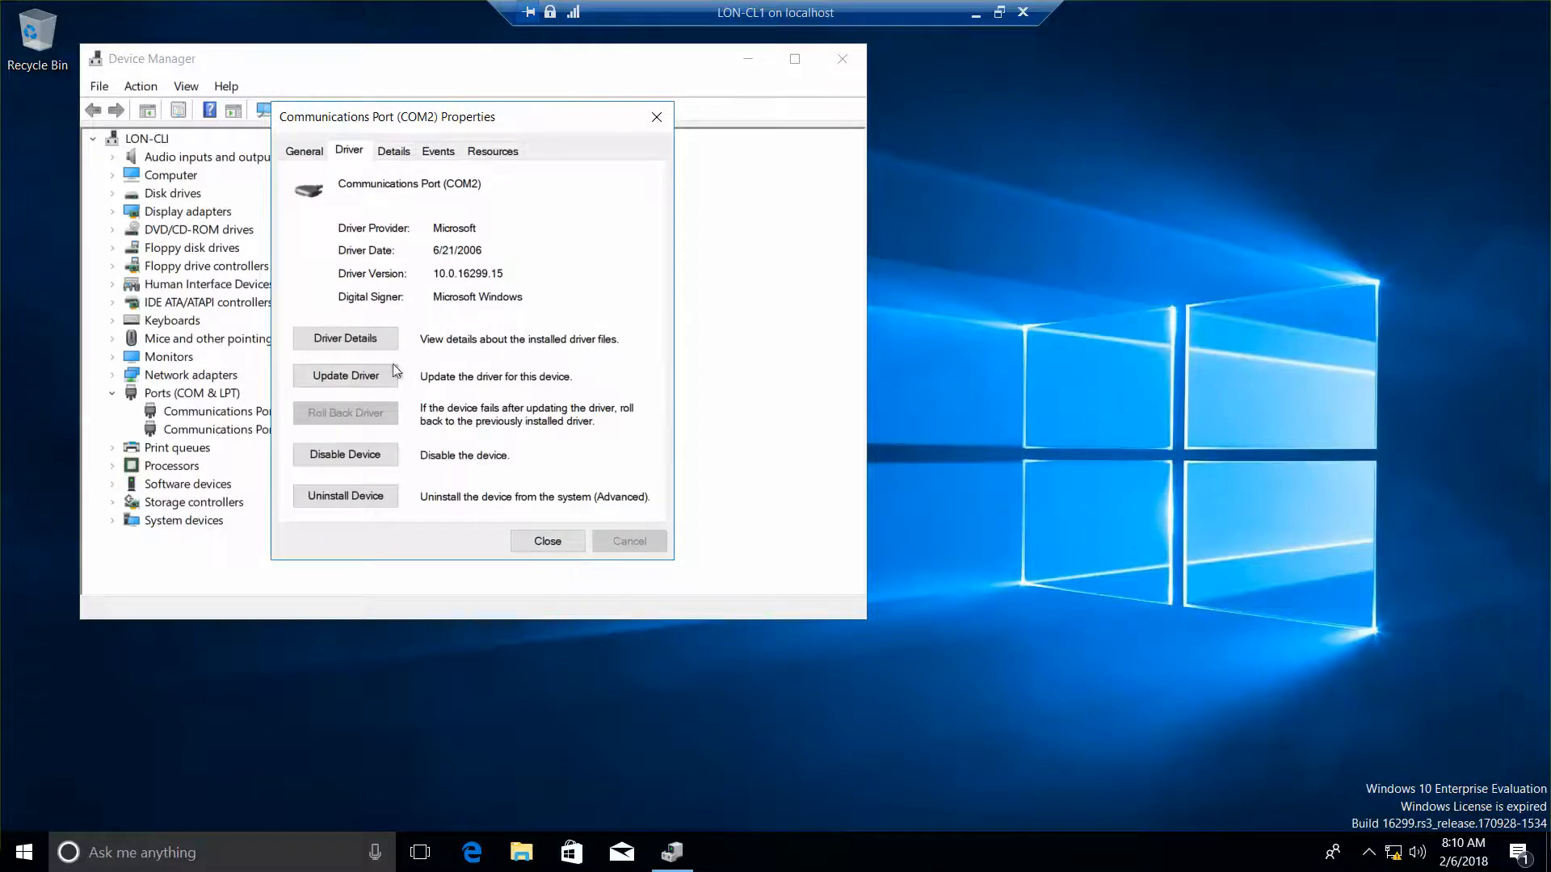
mouse_move(548, 541)
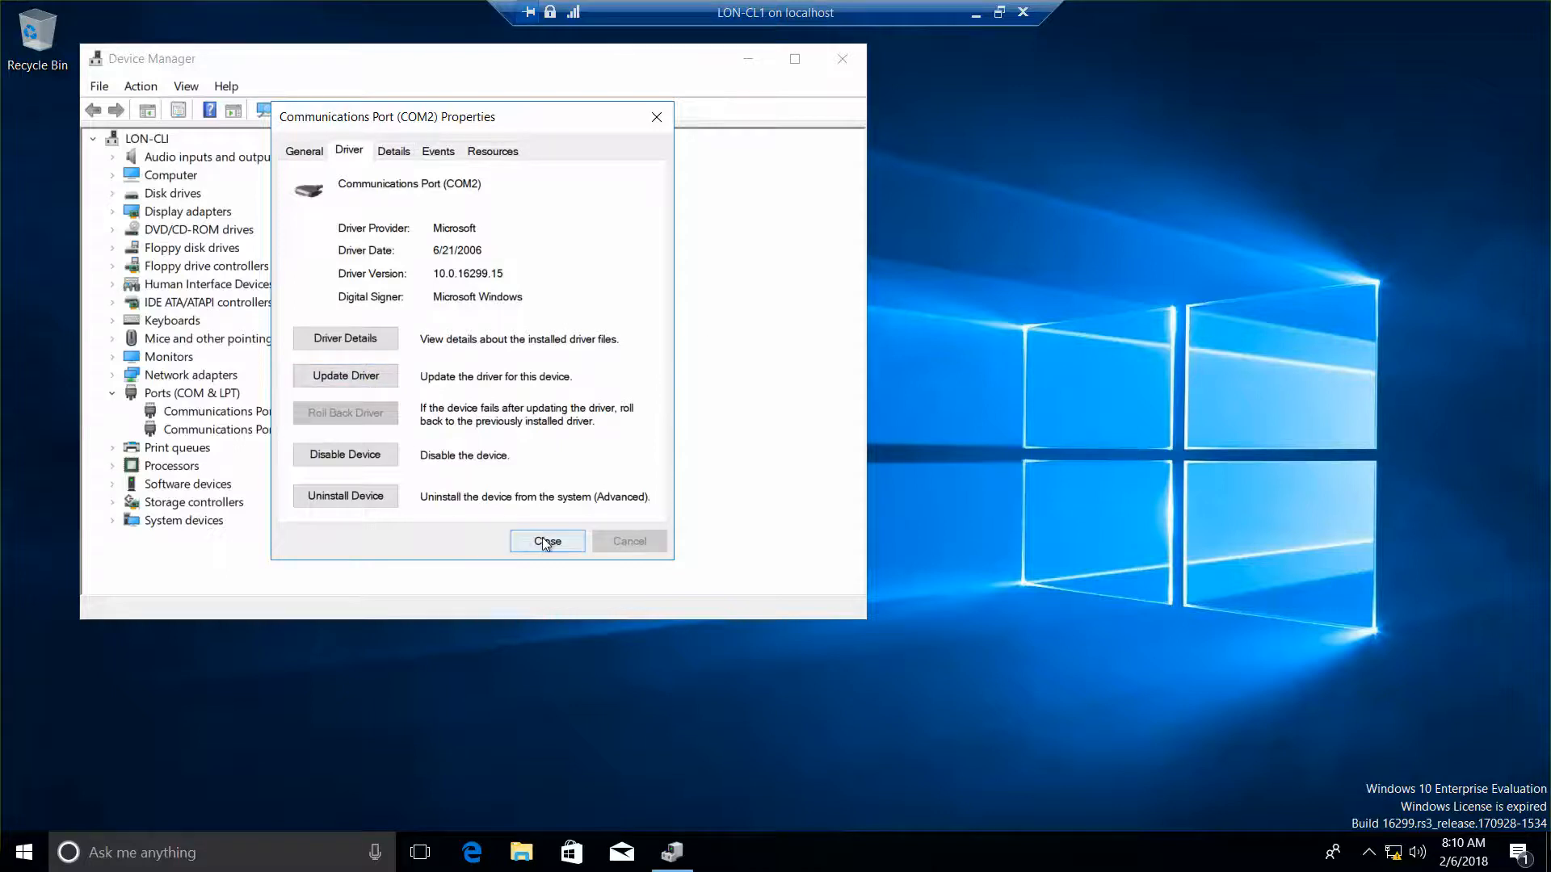
Step: Close the Communications Port (COM2) properties and the Device Manager window
click(548, 541)
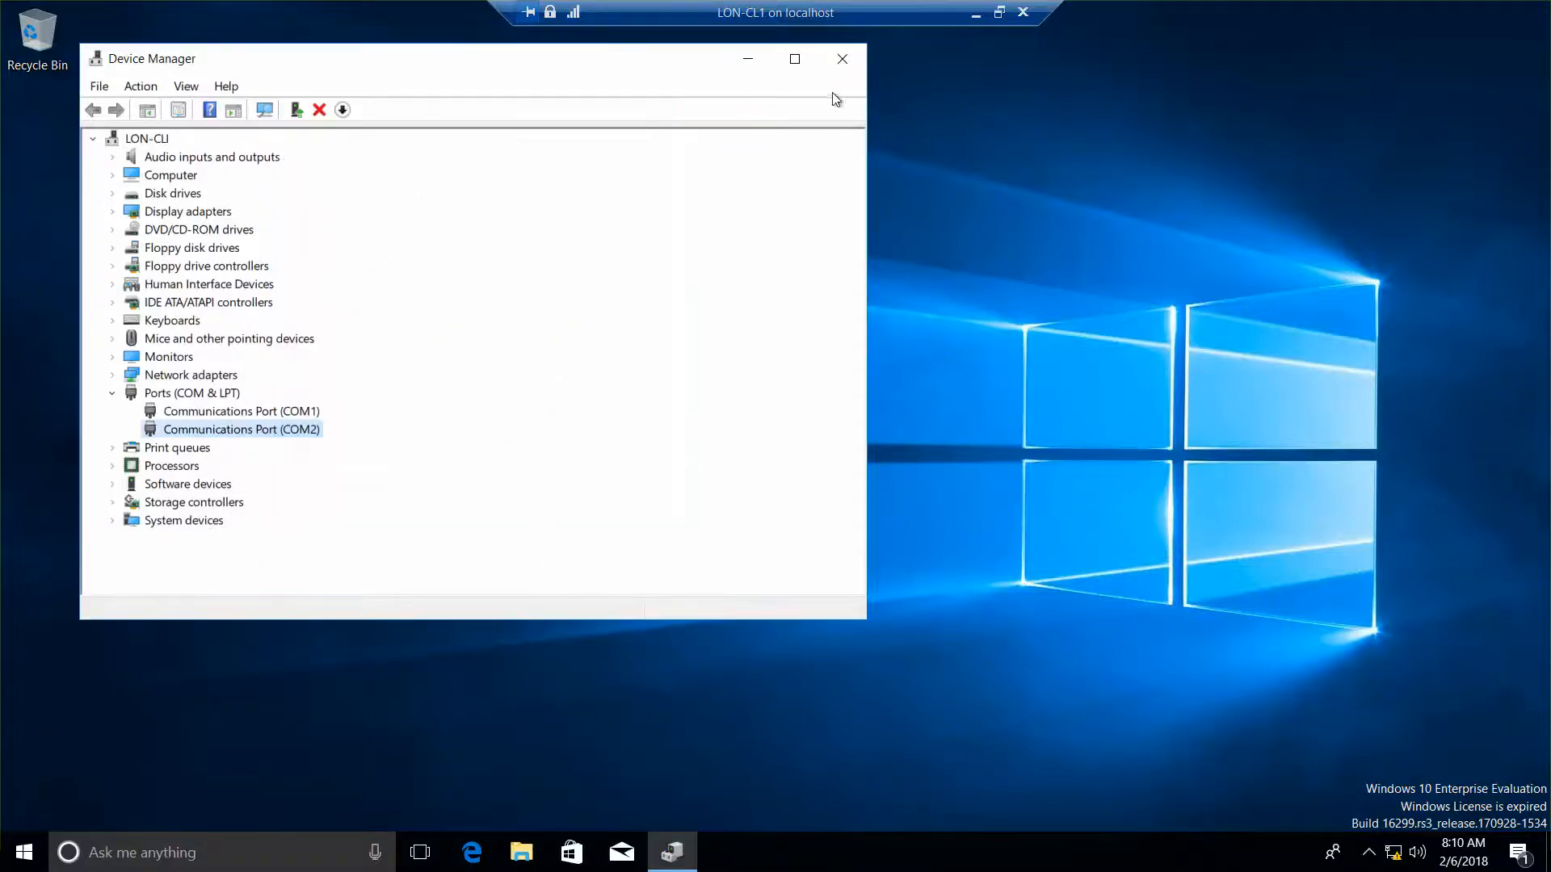
click(841, 58)
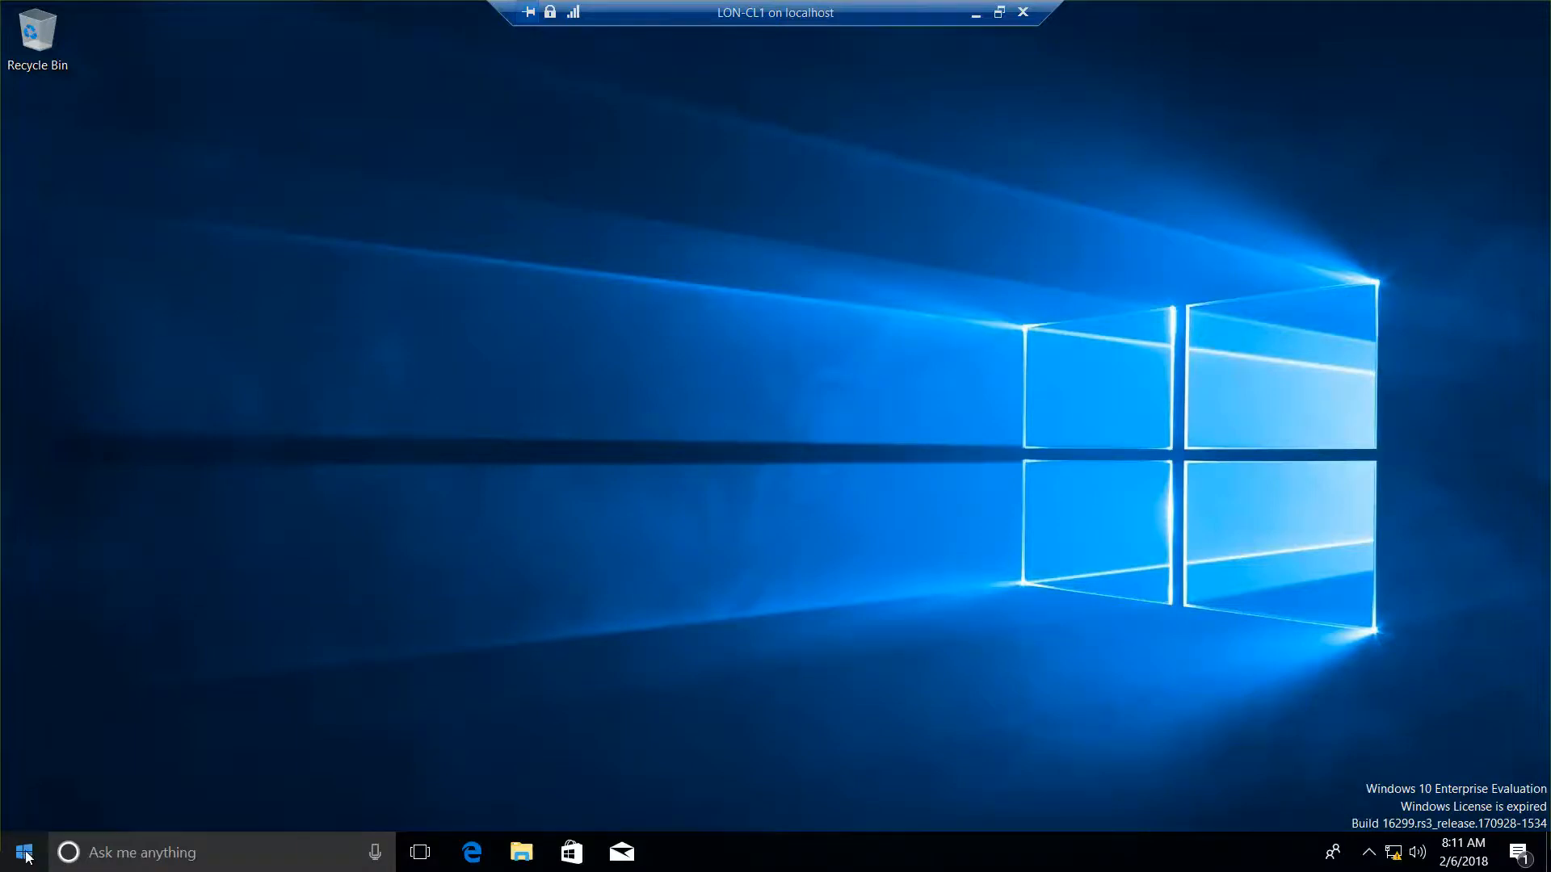
Step: Shut down LON-CL1 via the Start button's Shut down option
right_click(24, 851)
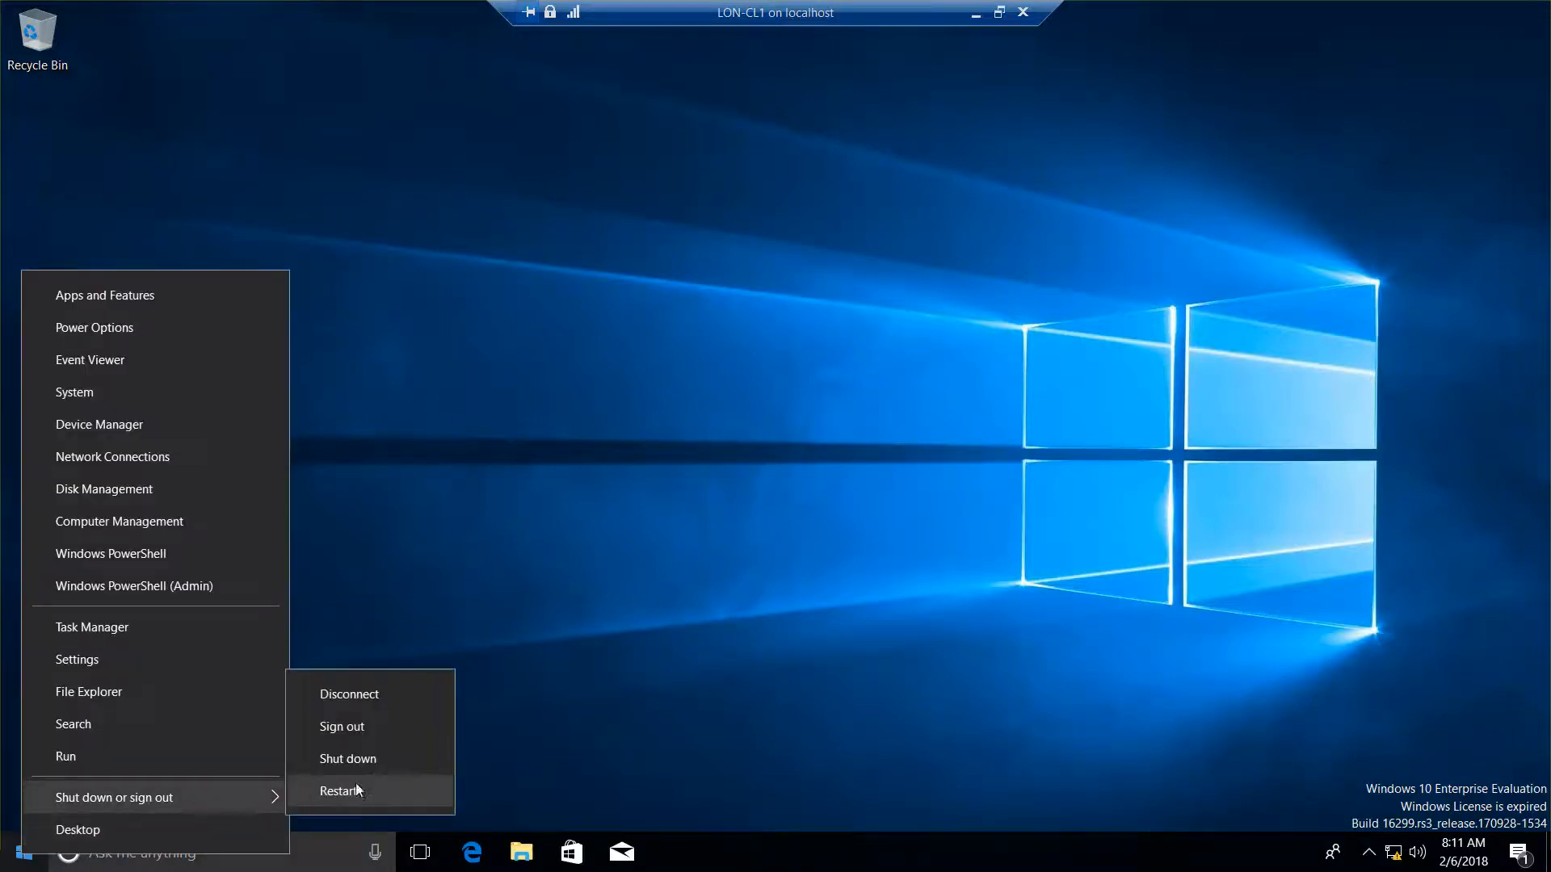
click(348, 759)
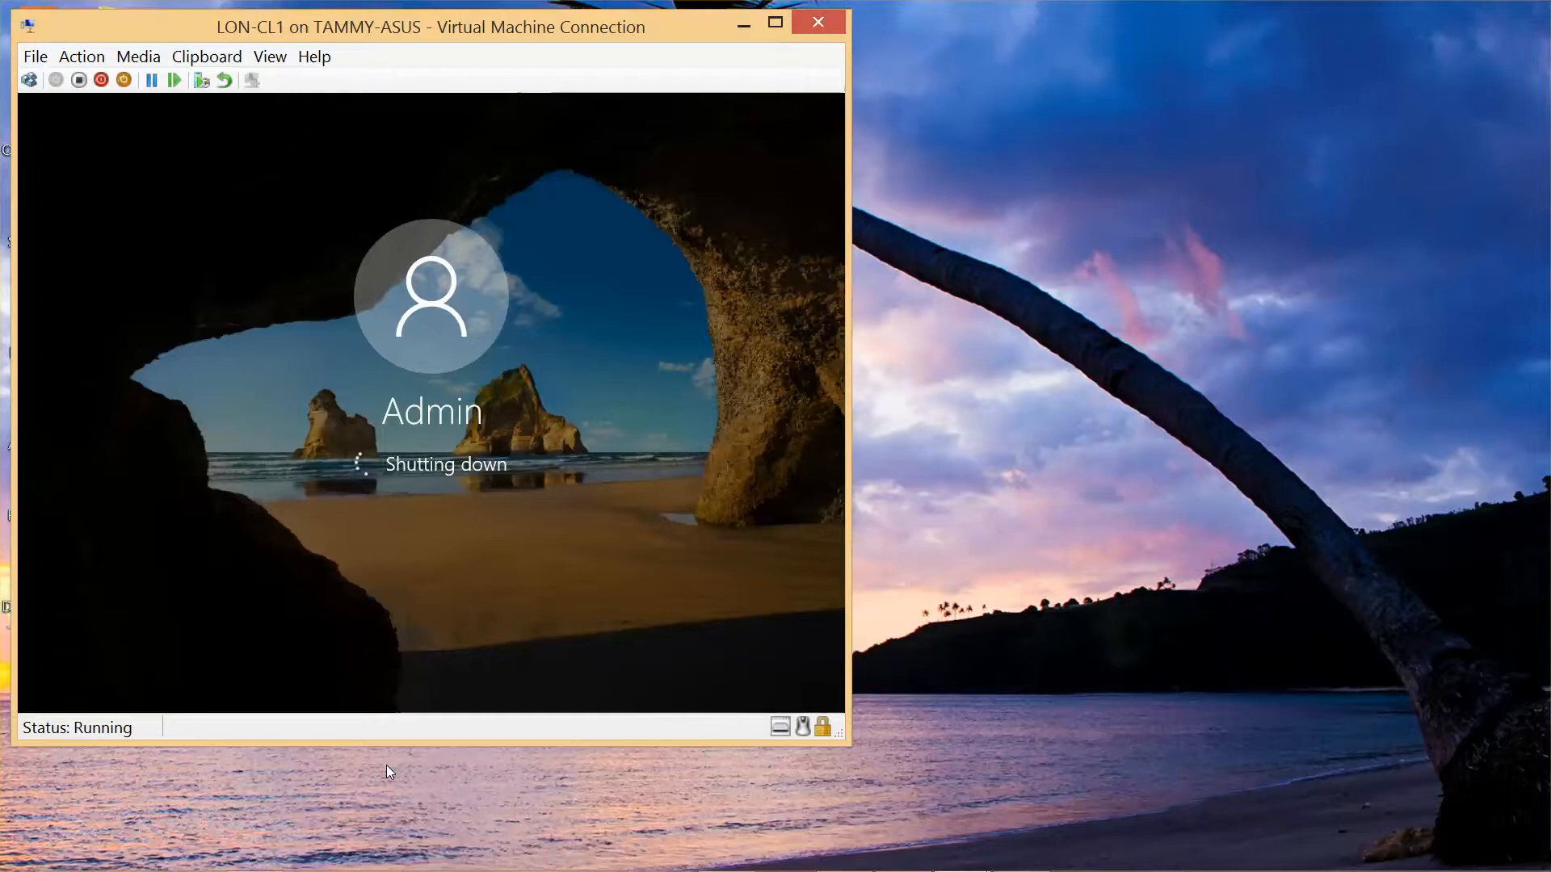
mouse_move(654, 420)
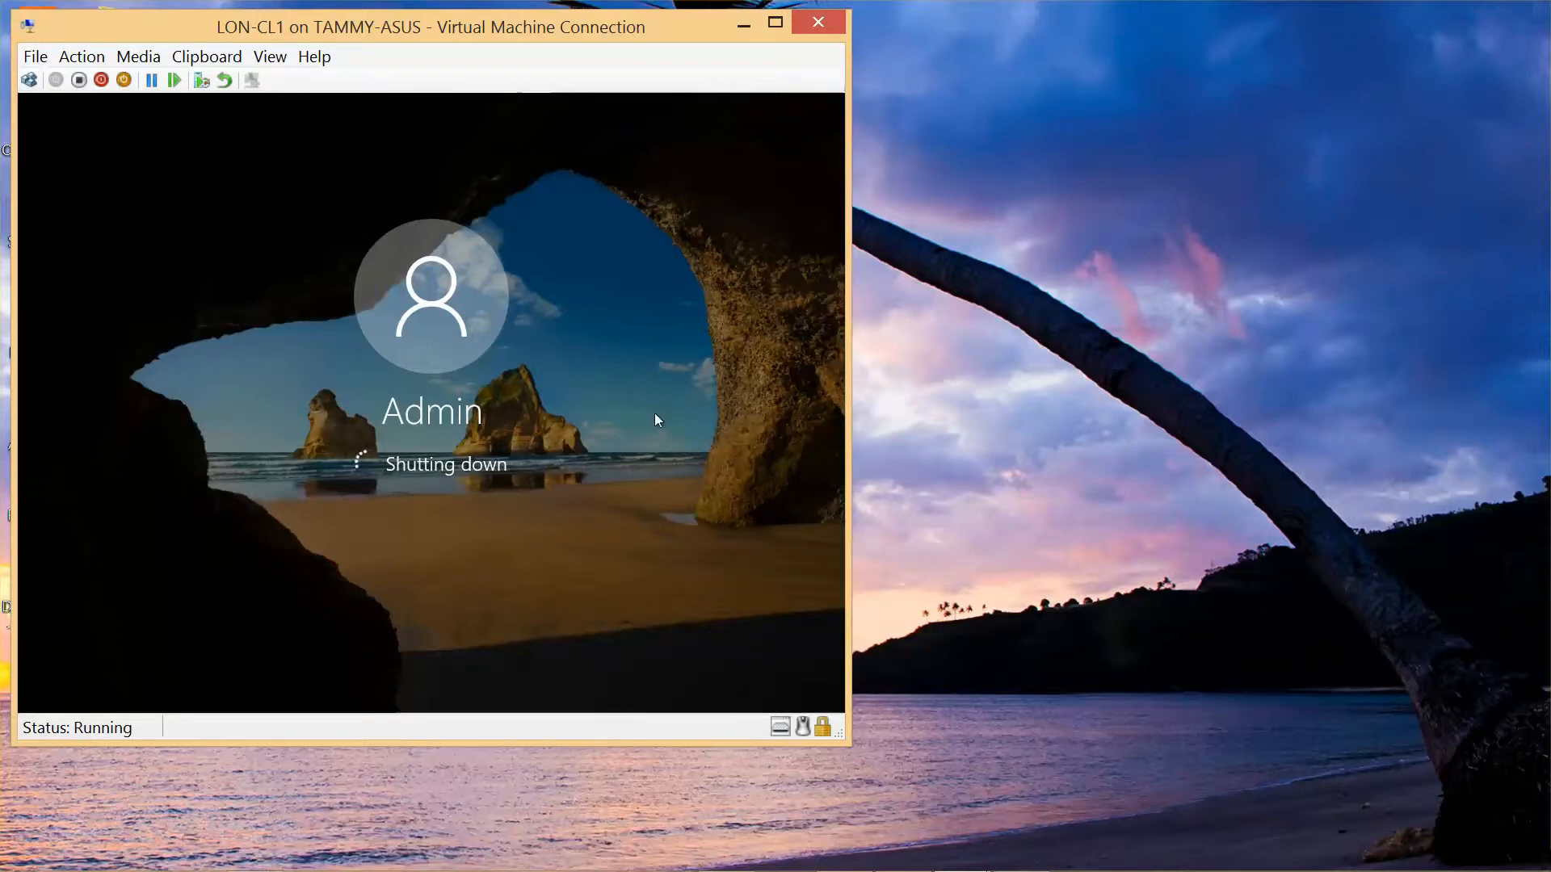